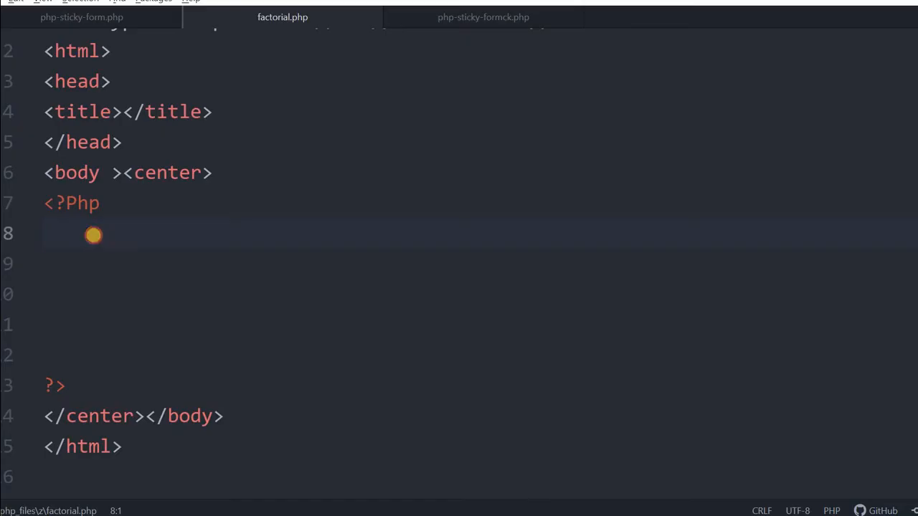
Step: Declare $n1=5; and $factorial=1; in the PHP block
{"action": "type", "text": "$n"}
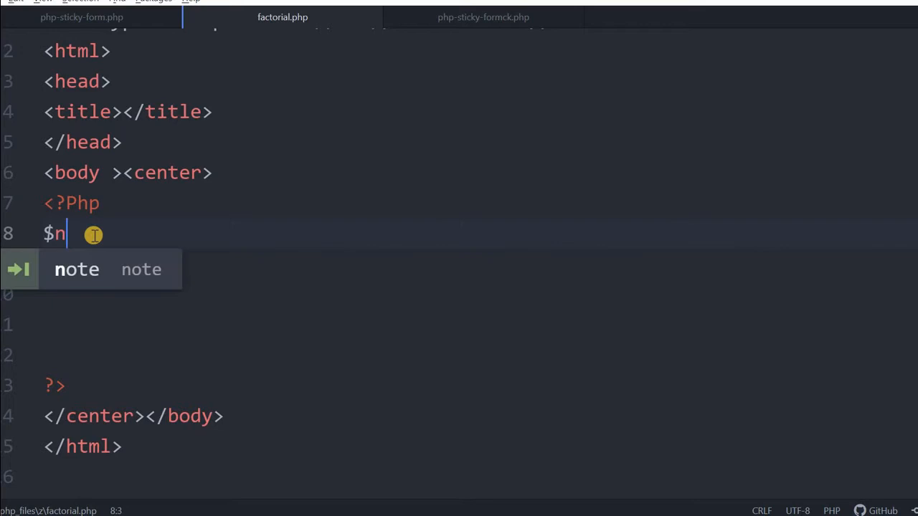
{"action": "type", "text": "1="}
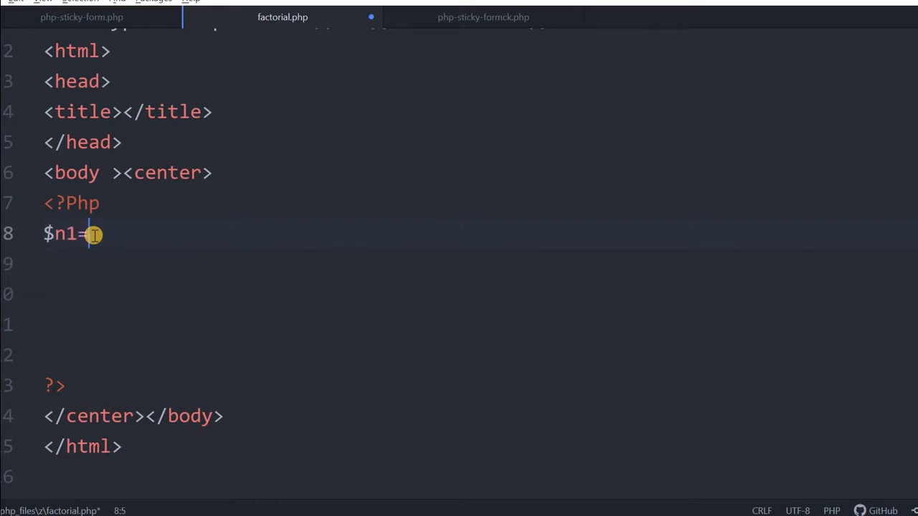
{"action": "type", "text": "5;"}
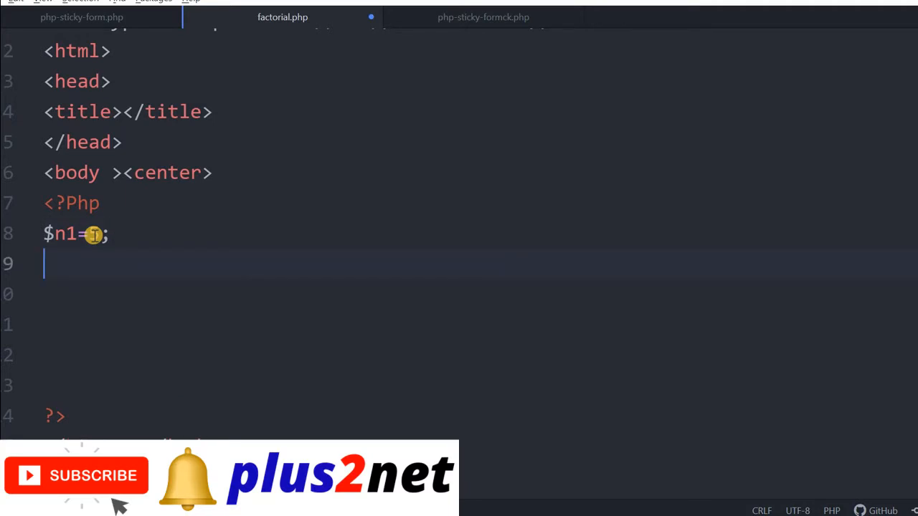
{"action": "type", "text": "$factor"}
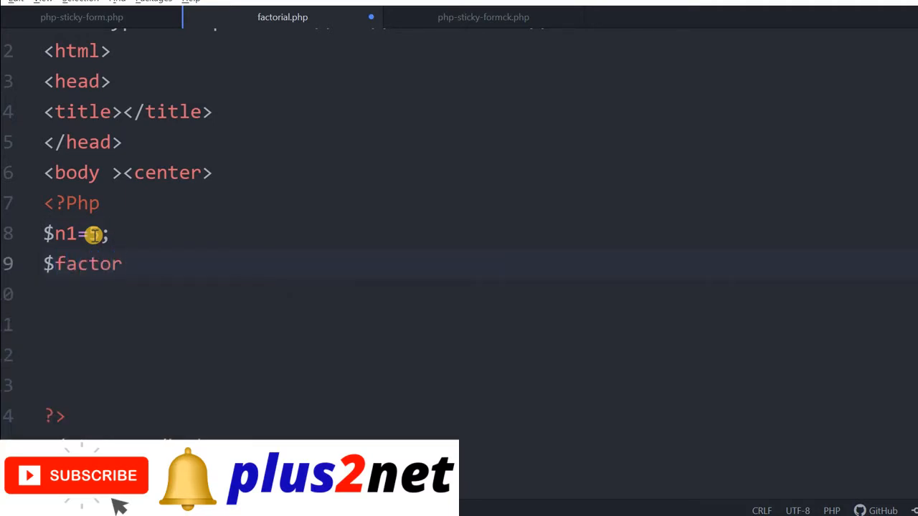
{"action": "type", "text": "ial=1"}
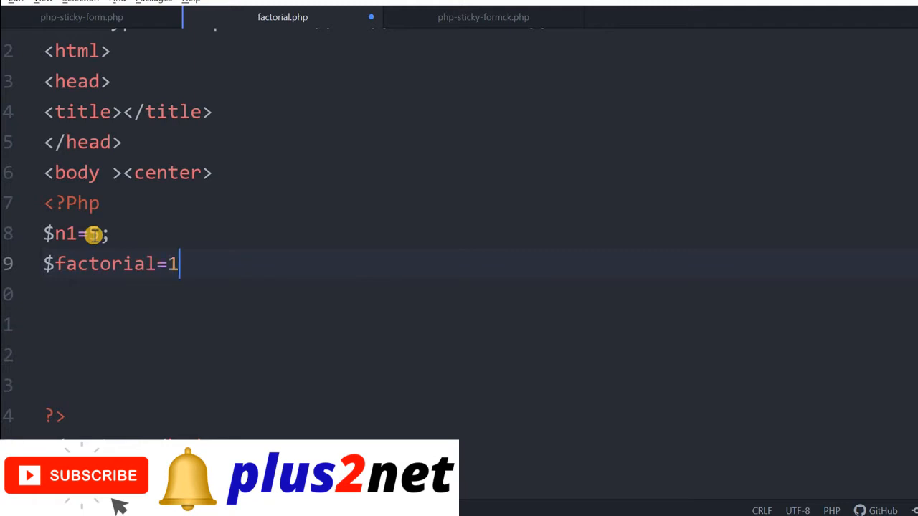
{"action": "type", "text": ";"}
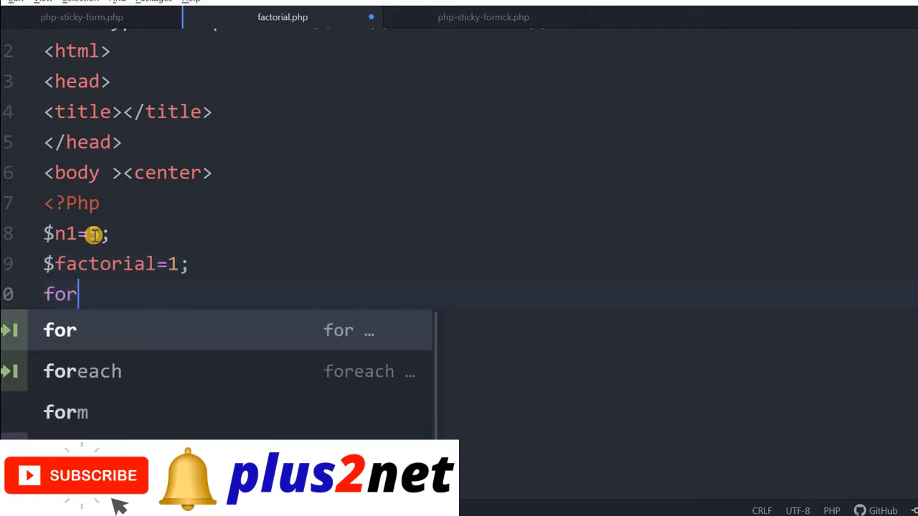
Step: Insert the for snippet and fill in ($i=1;$i<=$n1;$i++) with an opening brace
{"action": "key", "text": "Tab"}
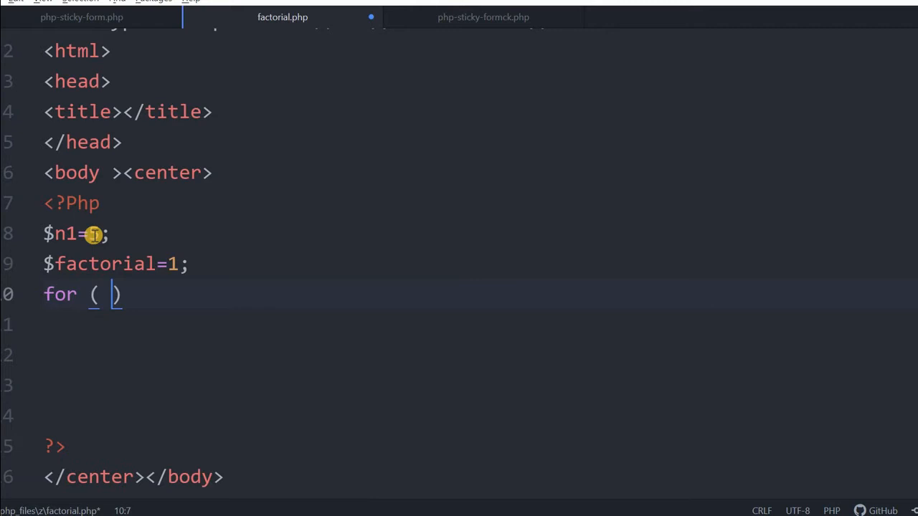
{"action": "type", "text": "$i="}
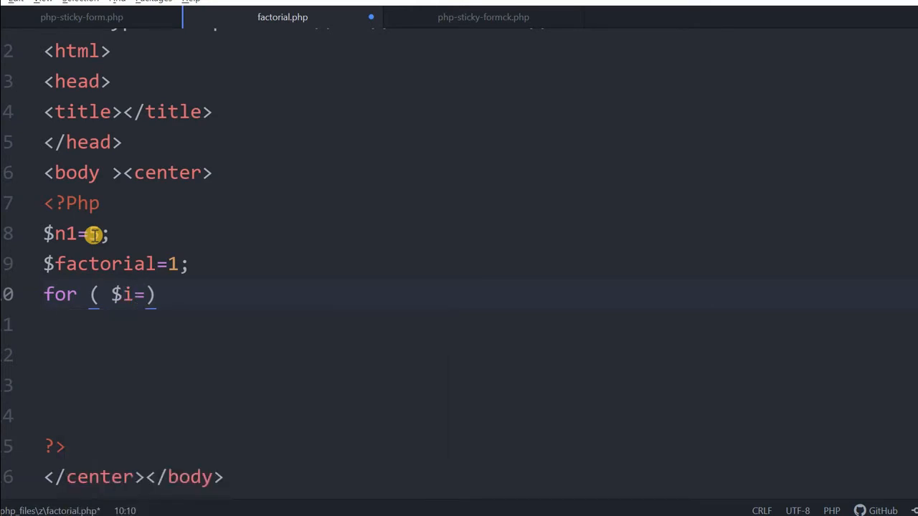
{"action": "type", "text": "1;$"}
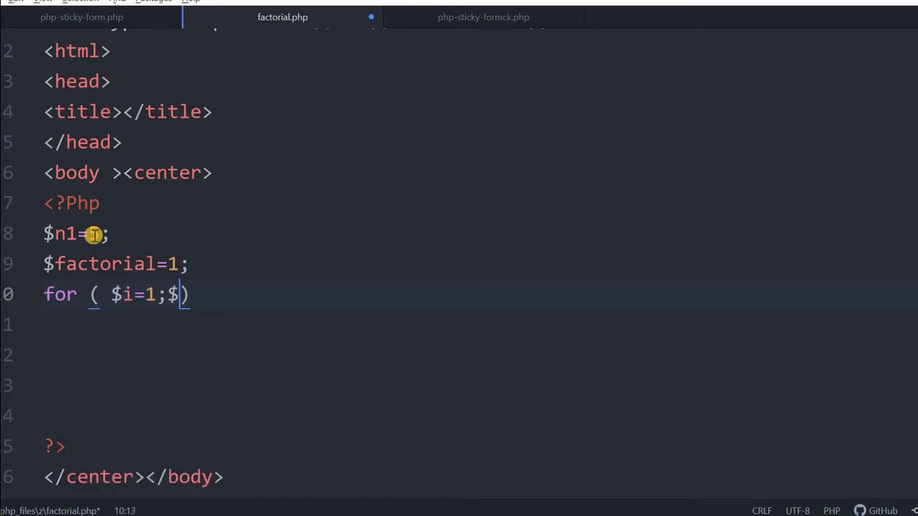
{"action": "type", "text": "<="}
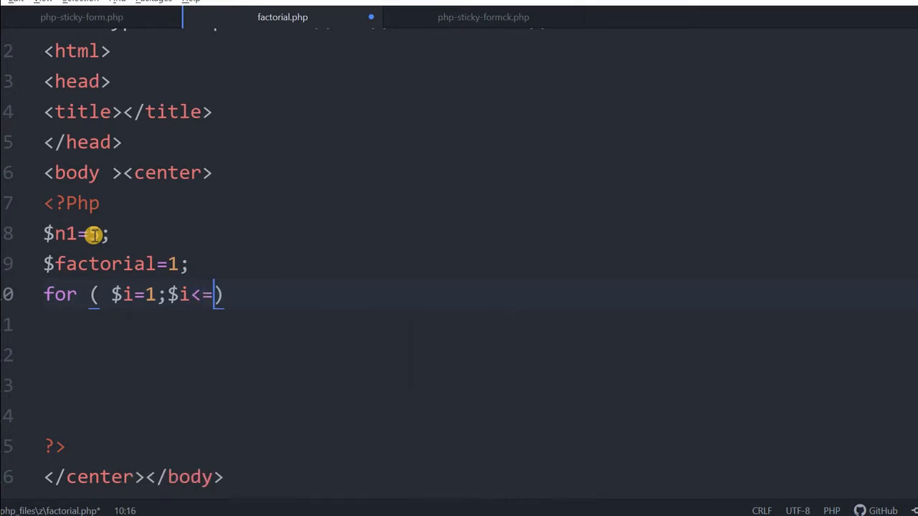
{"action": "type", "text": "$n"}
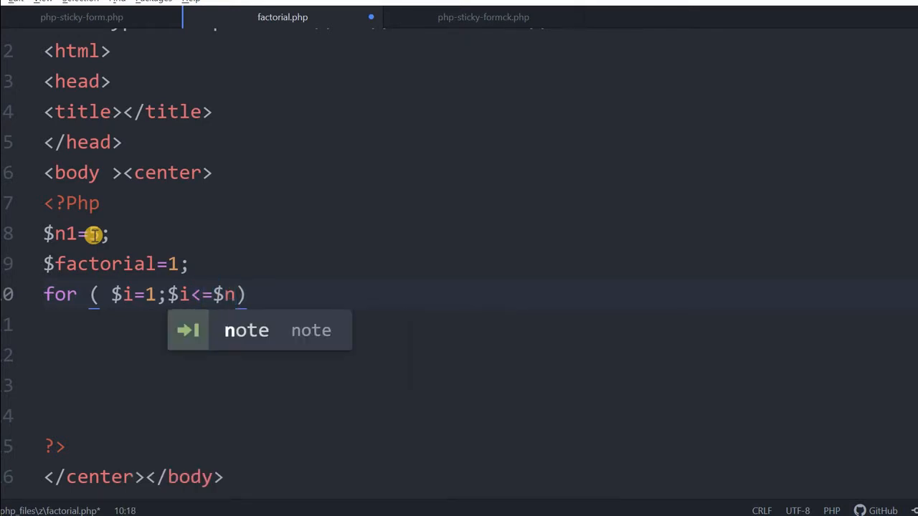
{"action": "type", "text": "1;"}
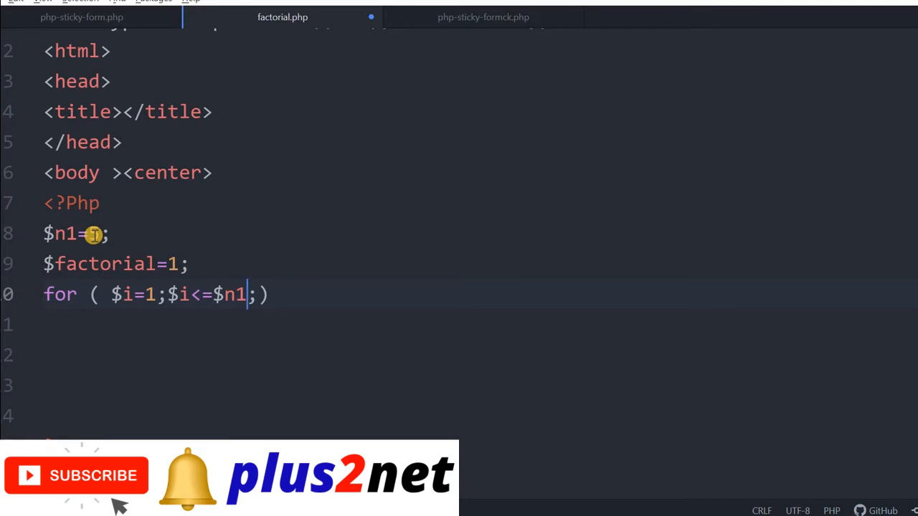
{"action": "type", "text": ";"}
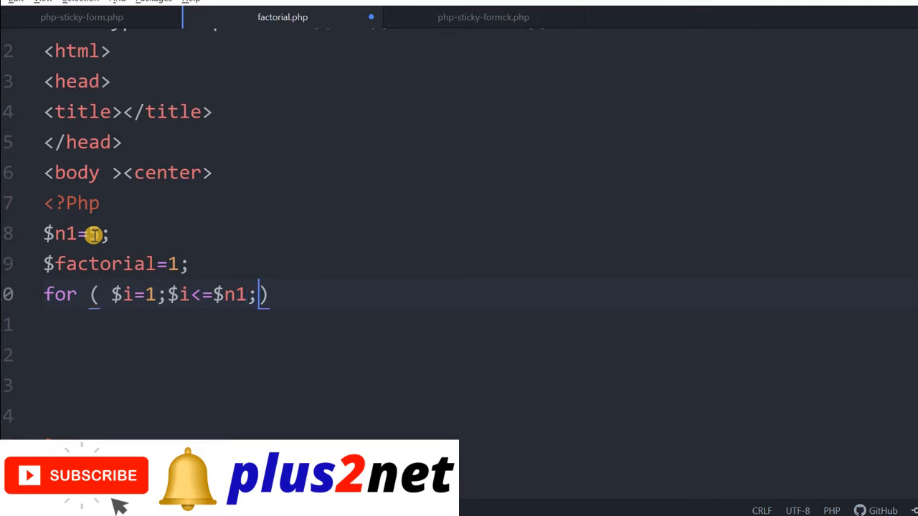
{"action": "type", "text": "$i++"}
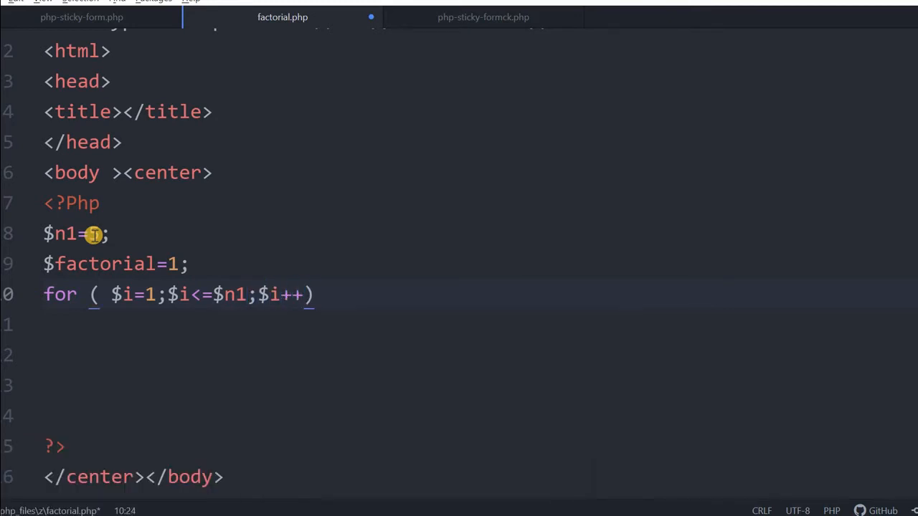
{"action": "type", "text": "{"}
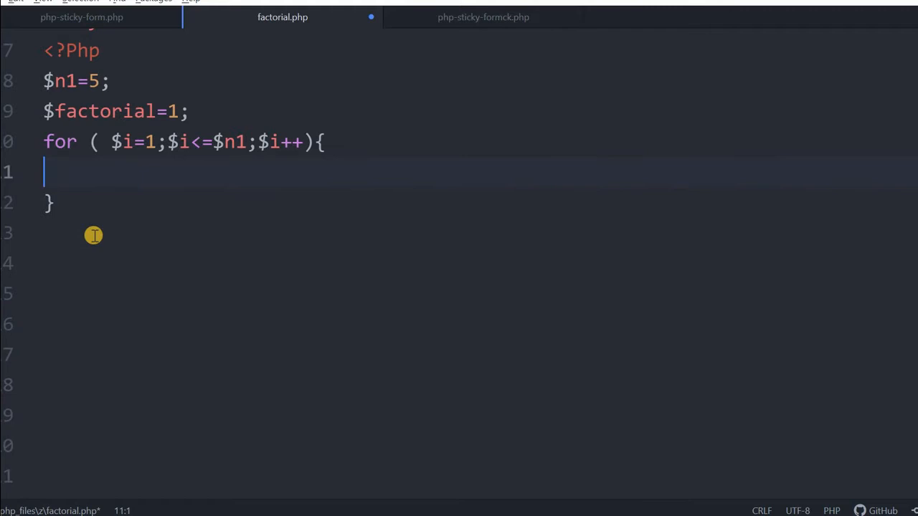
Step: Make the loop body multiply $factorial by $i
{"action": "type", "text": "$factorial="}
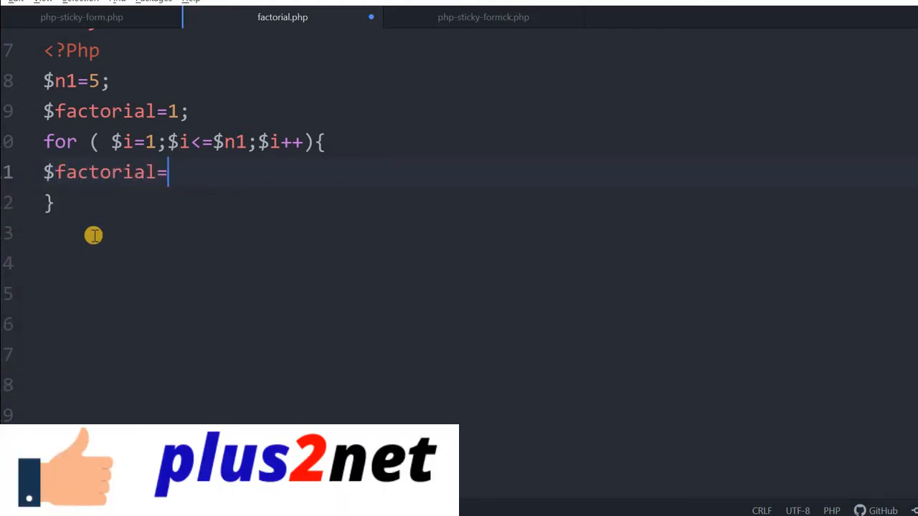
{"action": "type", "text": "$factorial"}
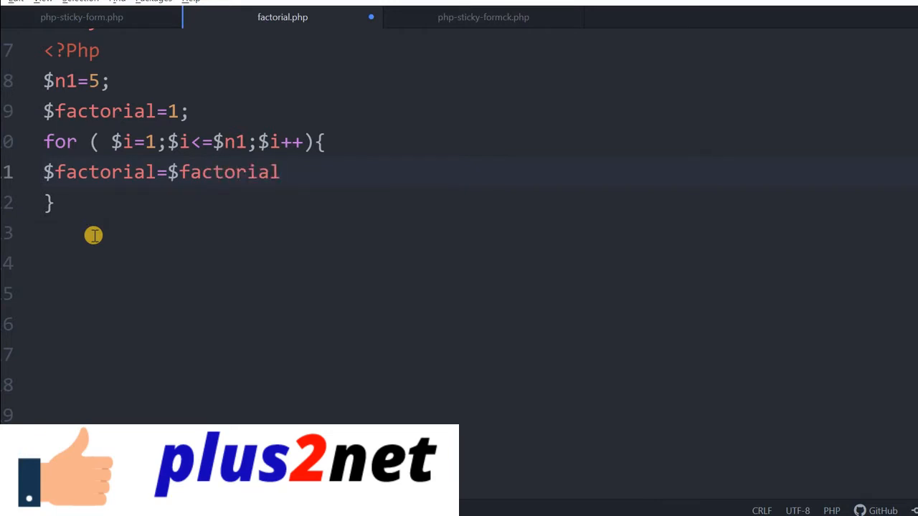
{"action": "type", "text": "*$i"}
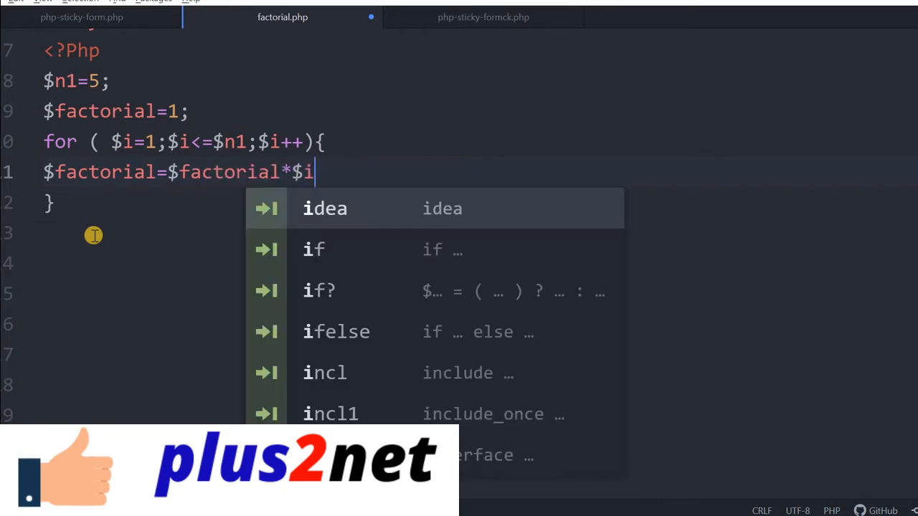
{"action": "type", "text": ";"}
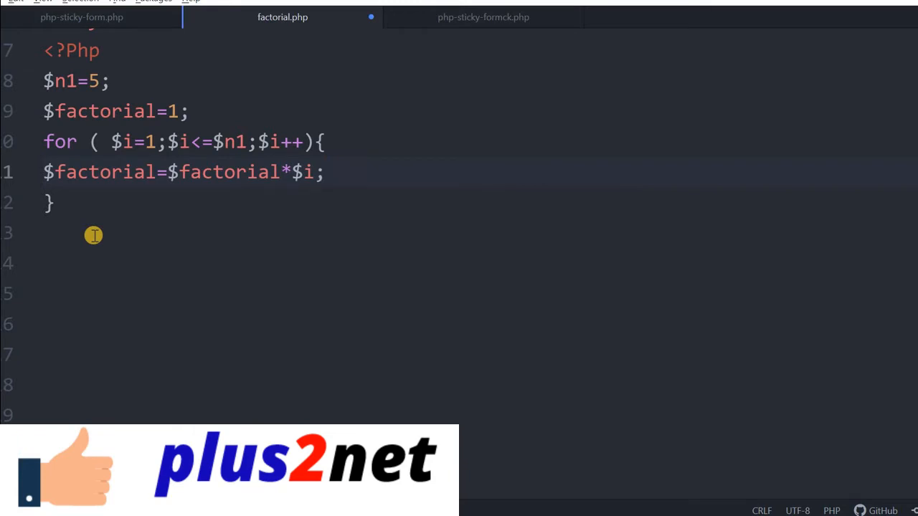
Step: After the loop, echo "Factorial of $n1 is : $factorial"
{"action": "left_click", "coordinate": [324, 172]}
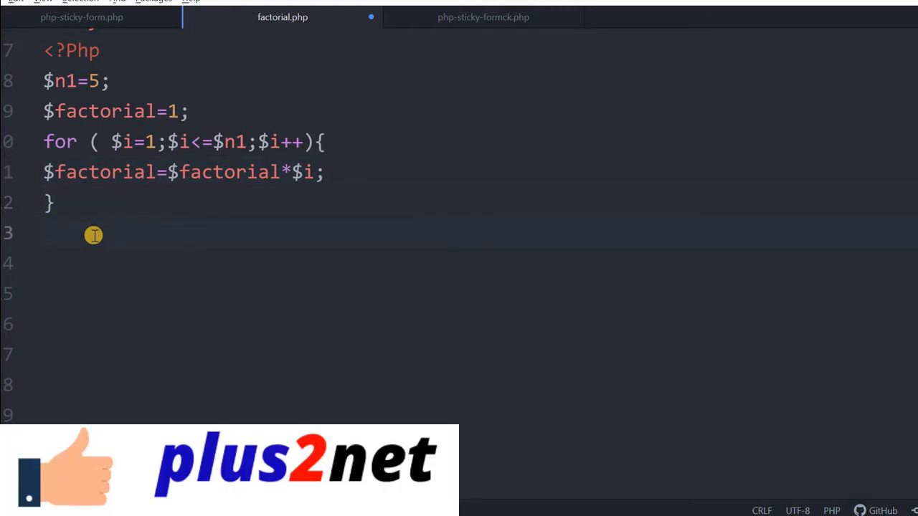
{"action": "type", "text": "echo"}
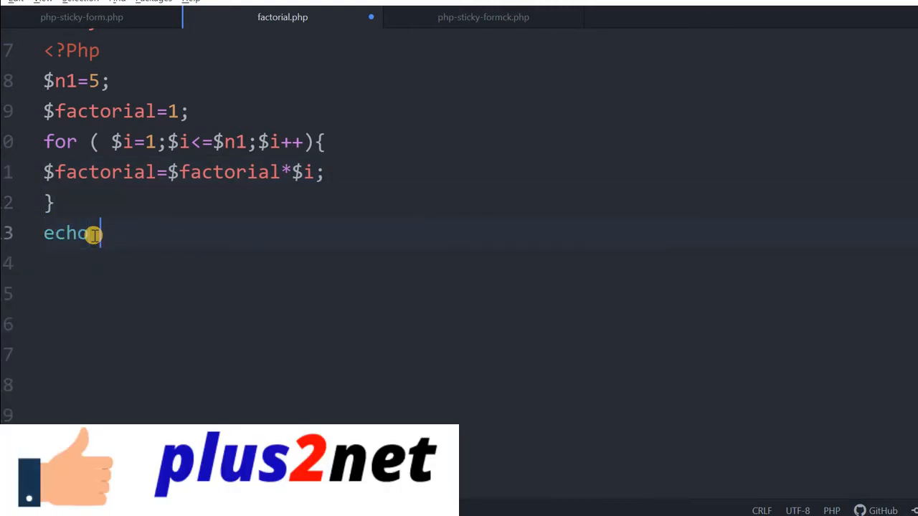
{"action": "type", "text": "\"Factorial of"}
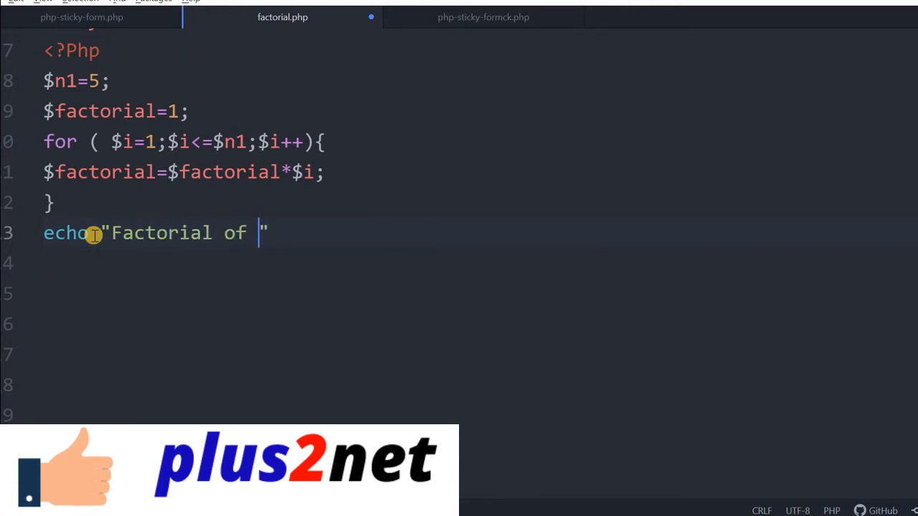
{"action": "type", "text": "$n1 is :"}
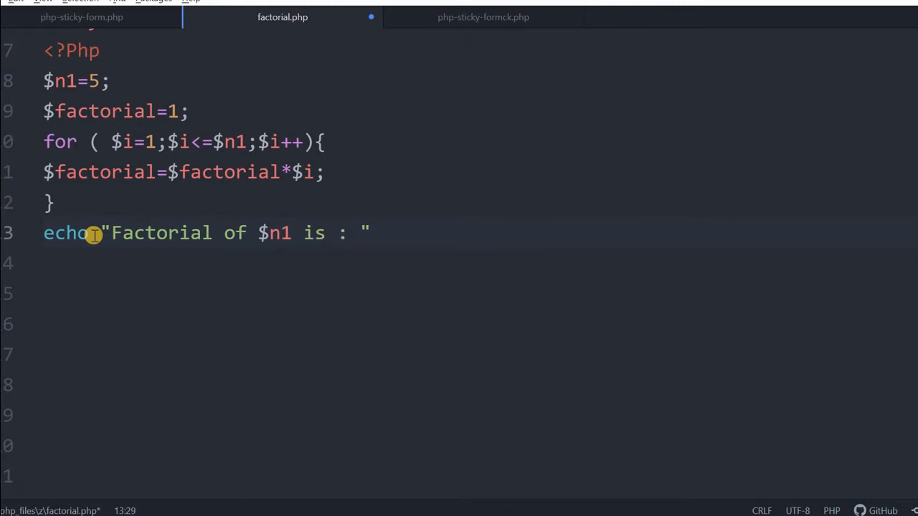
{"action": "type", "text": "$facto"}
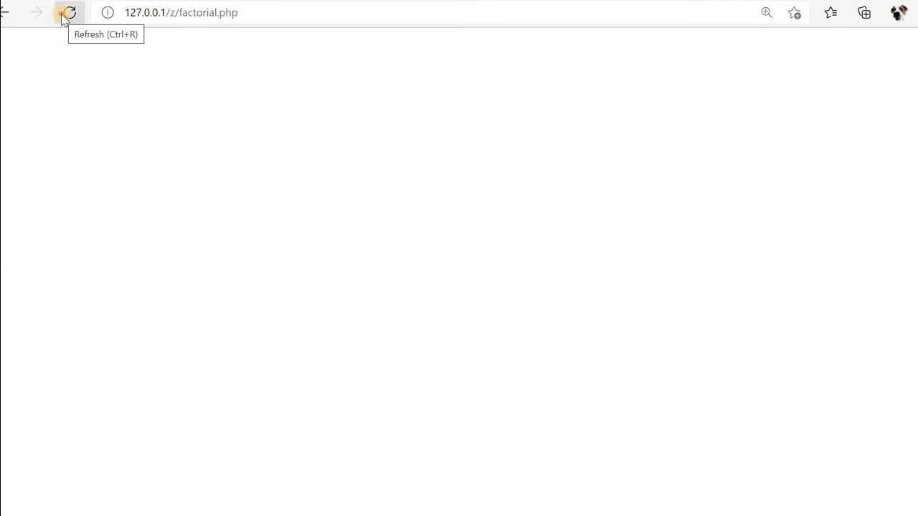
Step: Reload factorial.php to test it, then edit the hard-coded 5 assigned to $n1
{"action": "left_click", "coordinate": [69, 13]}
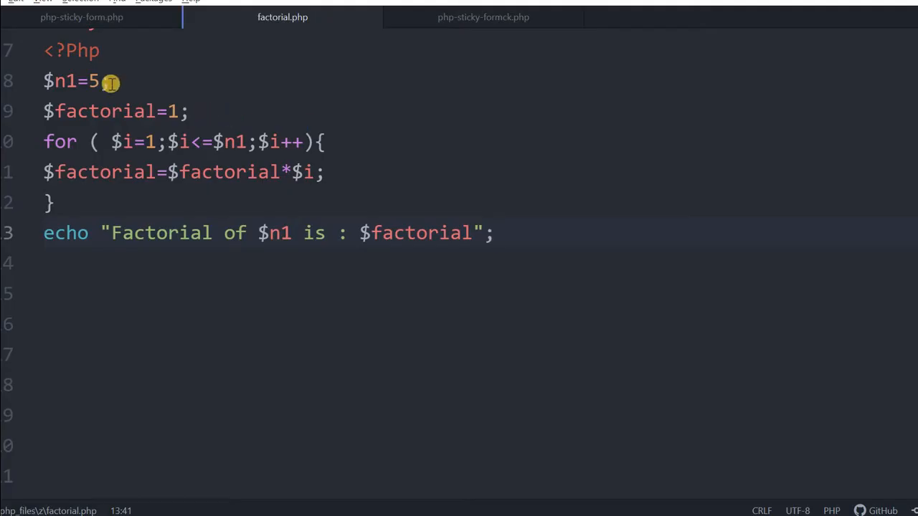
{"action": "key", "text": "Backspace"}
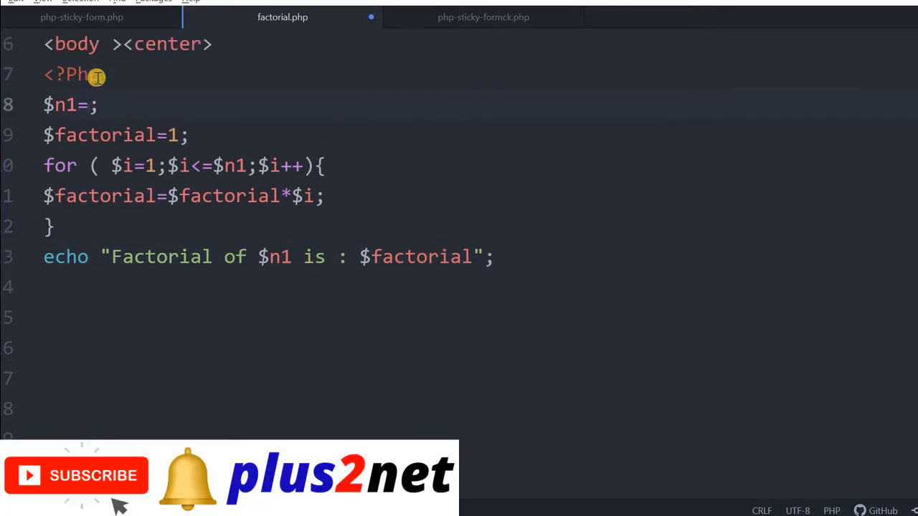
{"action": "type", "text": "6"}
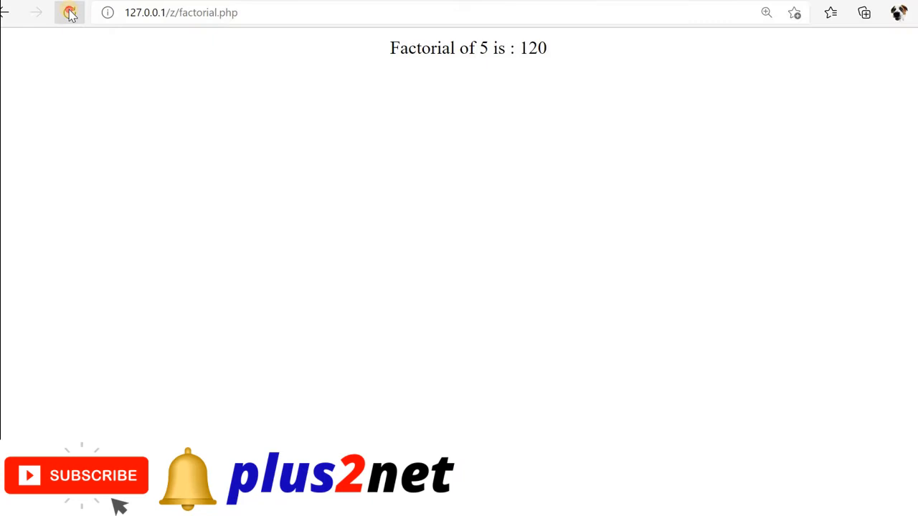
Step: Reload 127.0.0.1/z/factorial.php in Edge to view the factorial output
{"action": "left_click", "coordinate": [70, 12]}
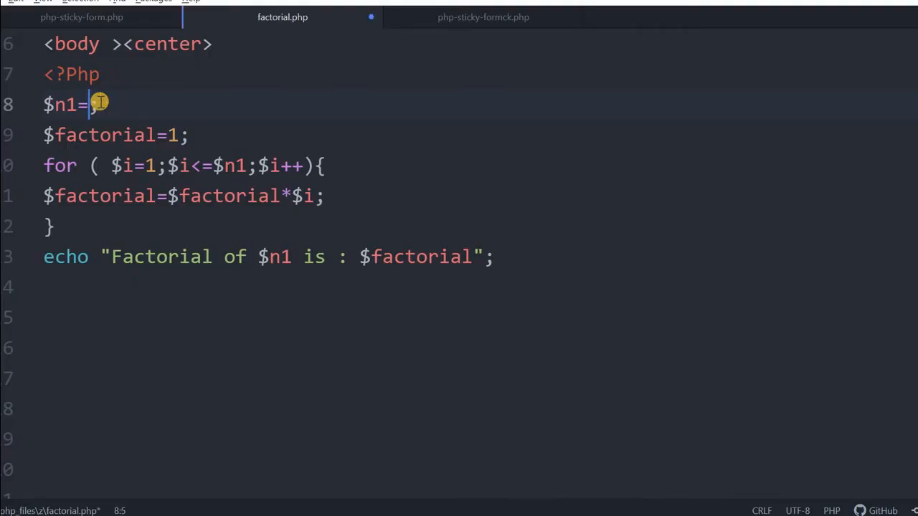
Step: Assign $_POST['n1'] to $n1 and begin an echo statement on the next line
{"action": "type", "text": "$"}
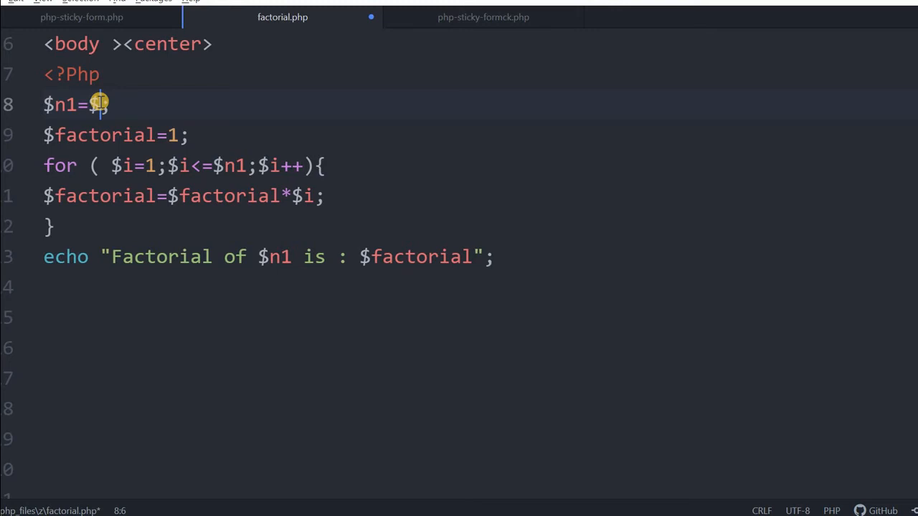
{"action": "type", "text": "_POST"}
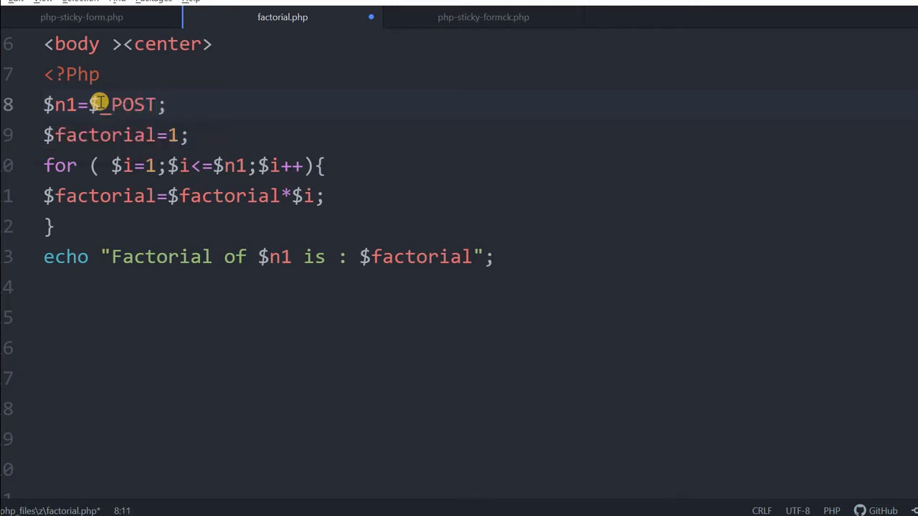
{"action": "type", "text": "[]"}
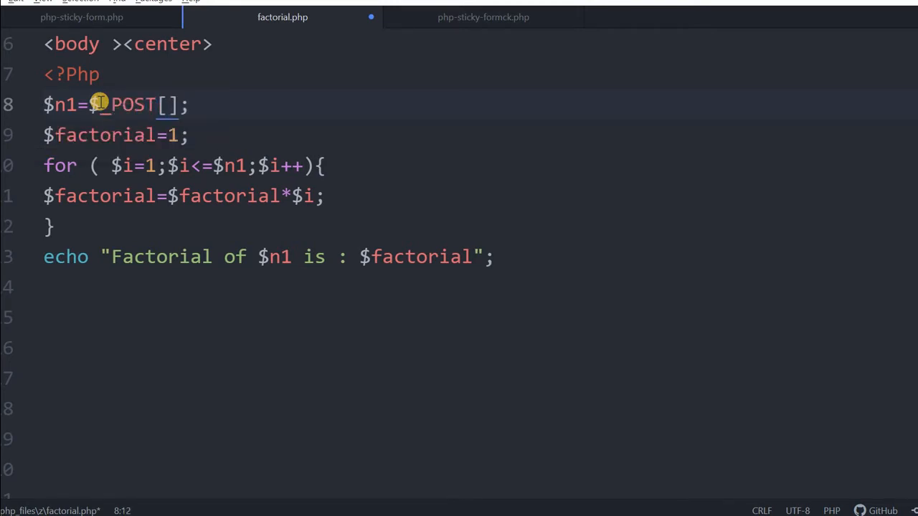
{"action": "type", "text": "'n1'"}
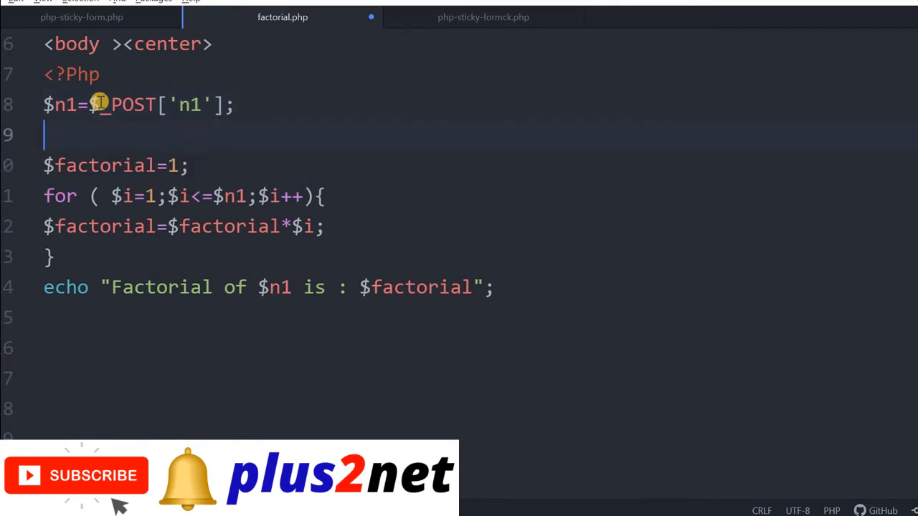
{"action": "type", "text": "echo"}
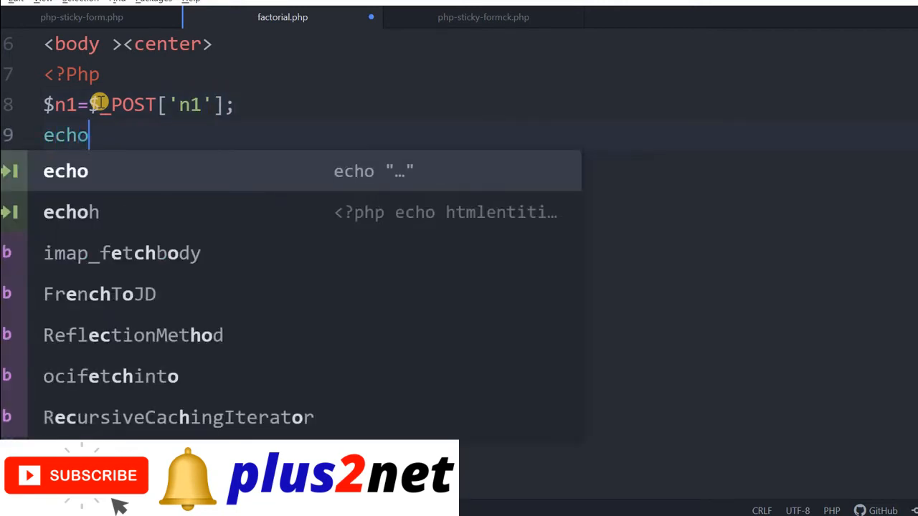
Step: Echo an opening <form method=POST action=''> tag, ending the statement with a semicolon
{"action": "type", "text": "\"<"}
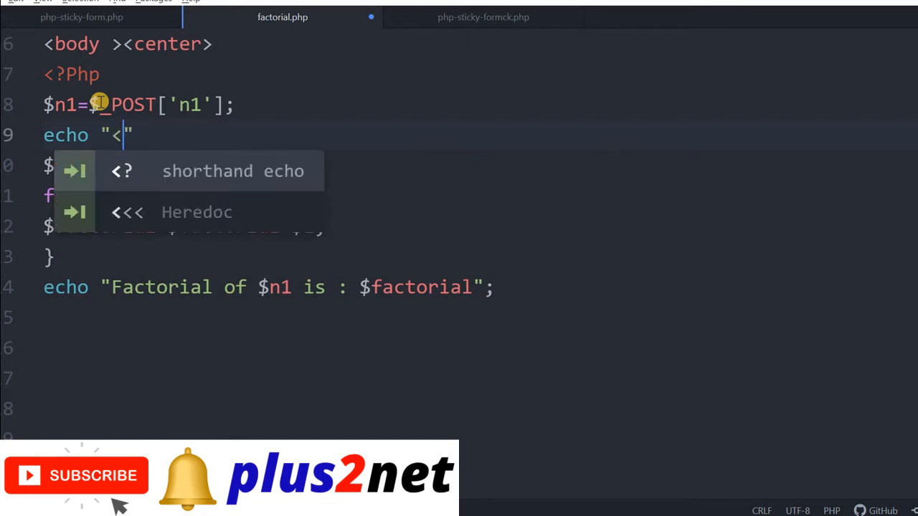
{"action": "type", "text": "form method"}
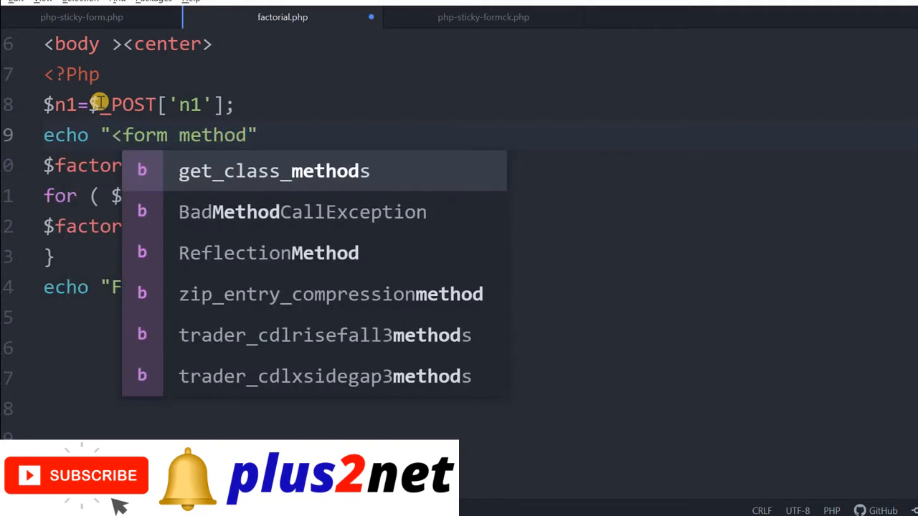
{"action": "type", "text": "=POST action='"}
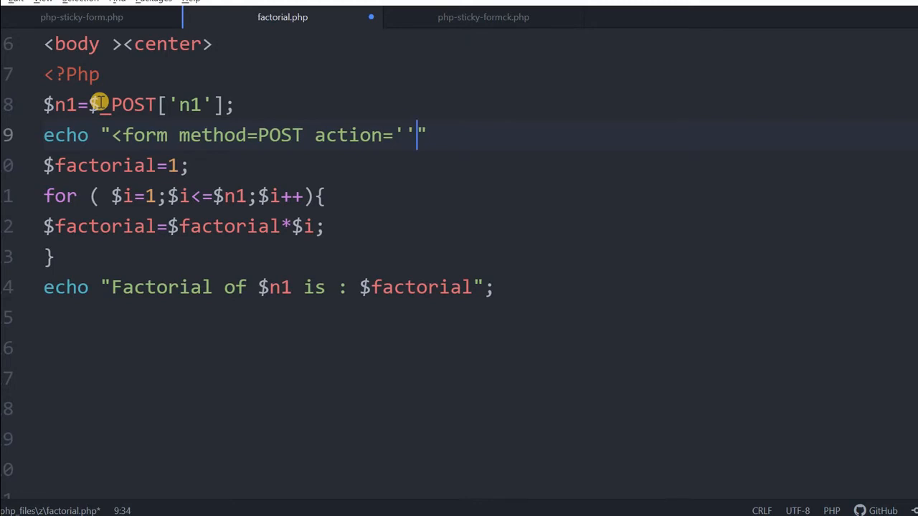
{"action": "type", "text": ">"}
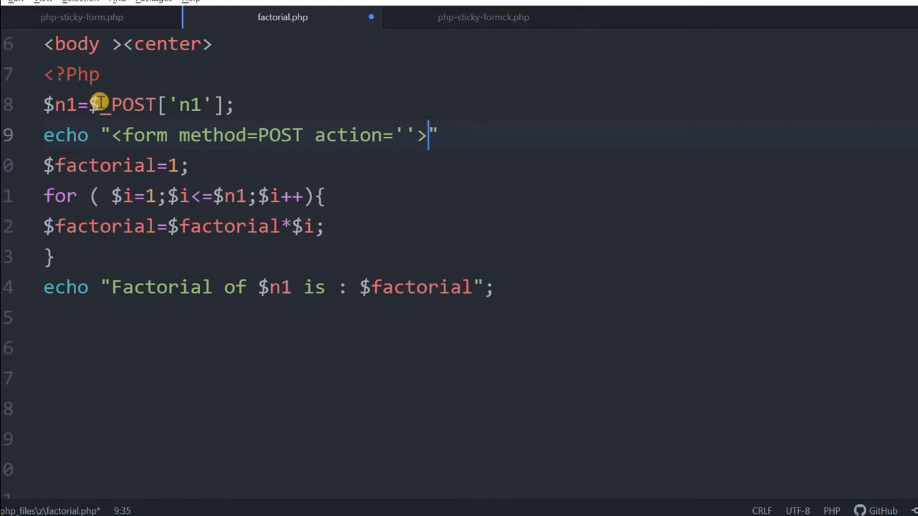
{"action": "type", "text": ";"}
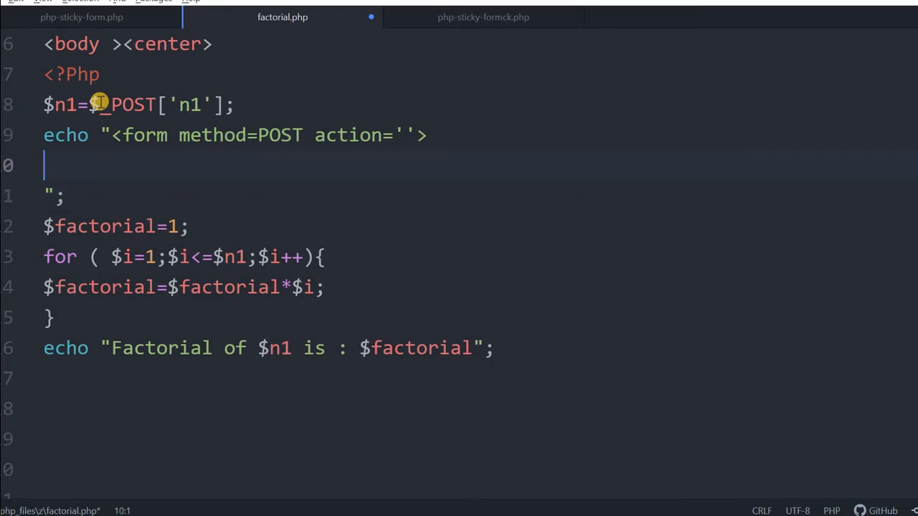
Step: Add a text input named n1 with value $n1 inside the echoed form
{"action": "type", "text": "<input type=t"}
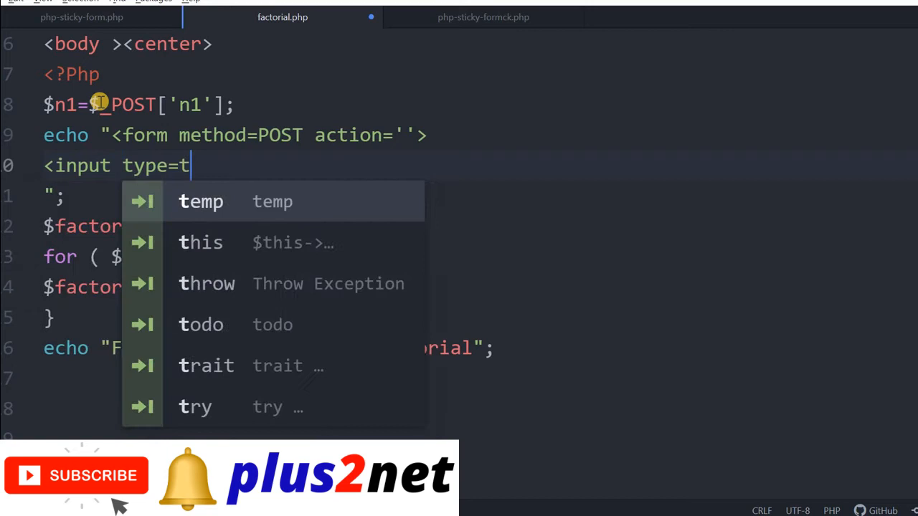
{"action": "type", "text": "ext name="}
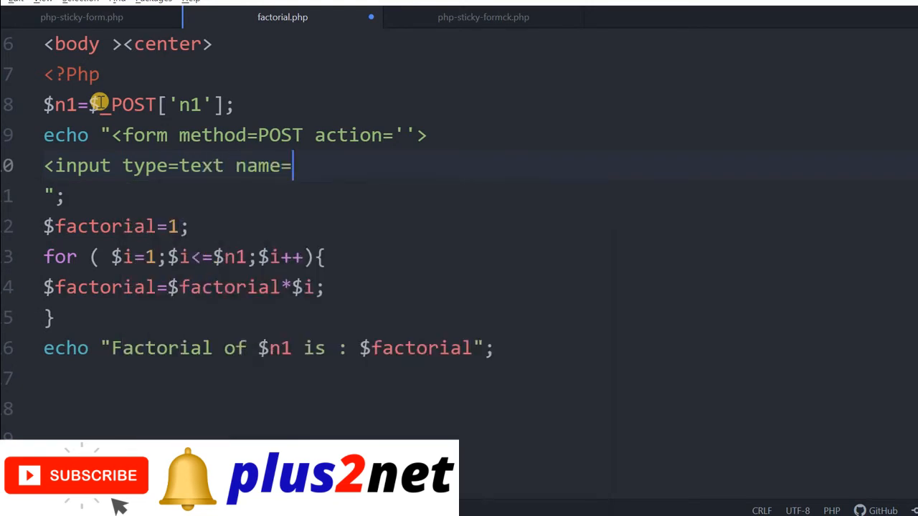
{"action": "type", "text": "n1 va"}
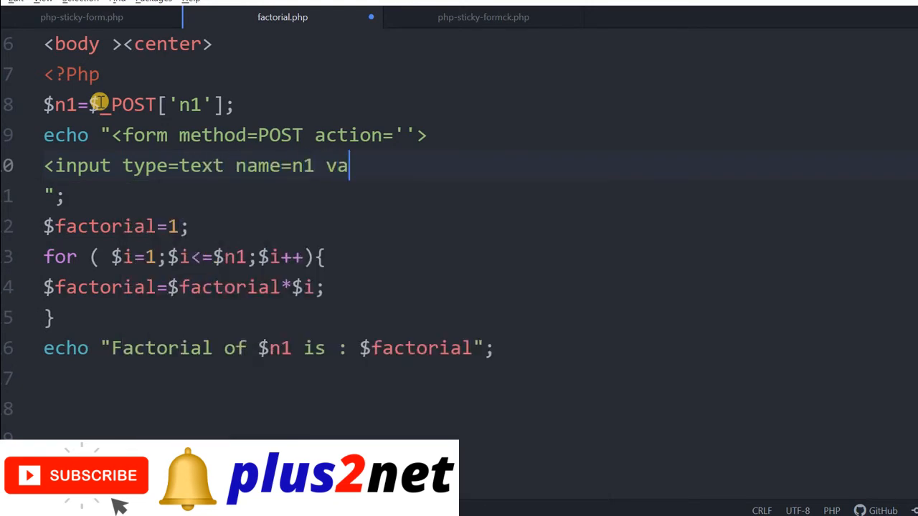
{"action": "type", "text": "lue"}
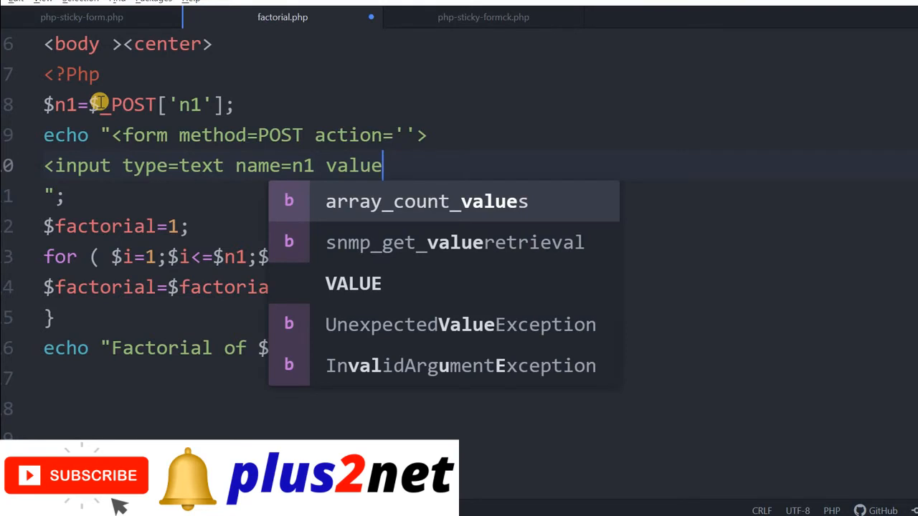
{"action": "type", "text": "=''"}
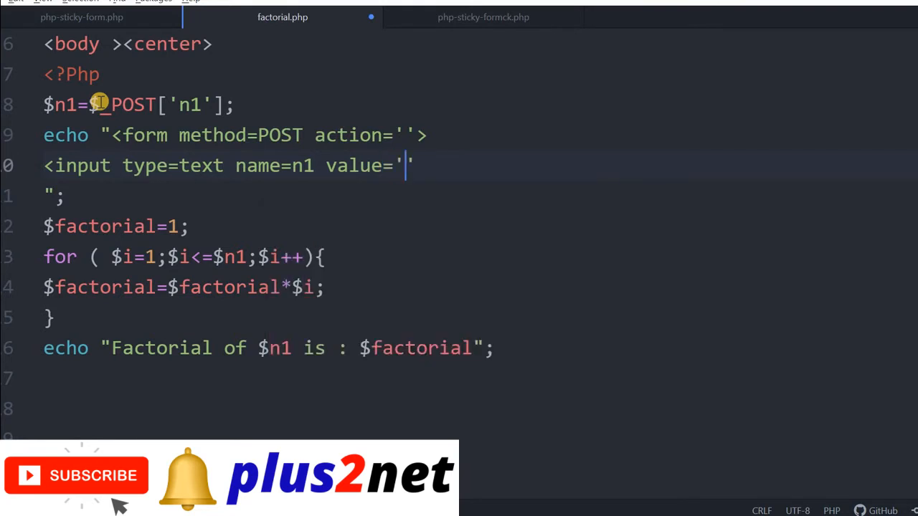
{"action": "type", "text": "$n1"}
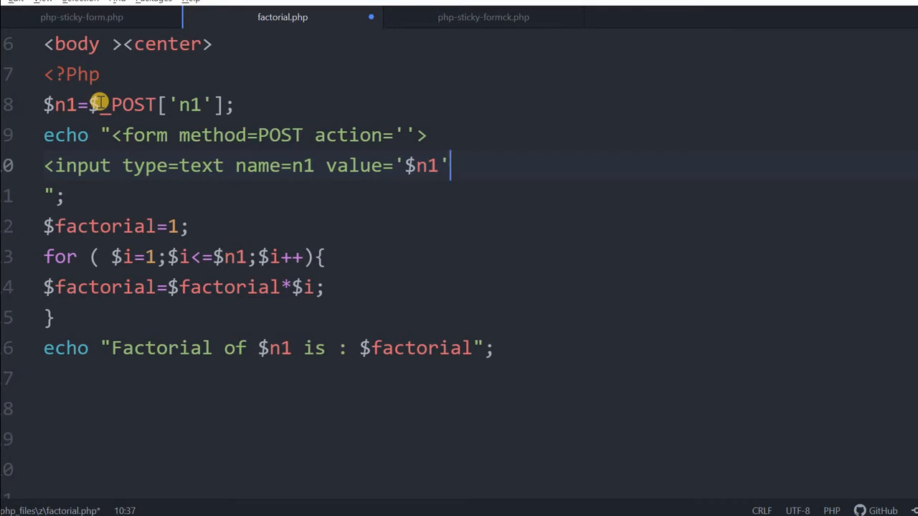
{"action": "type", "text": ">"}
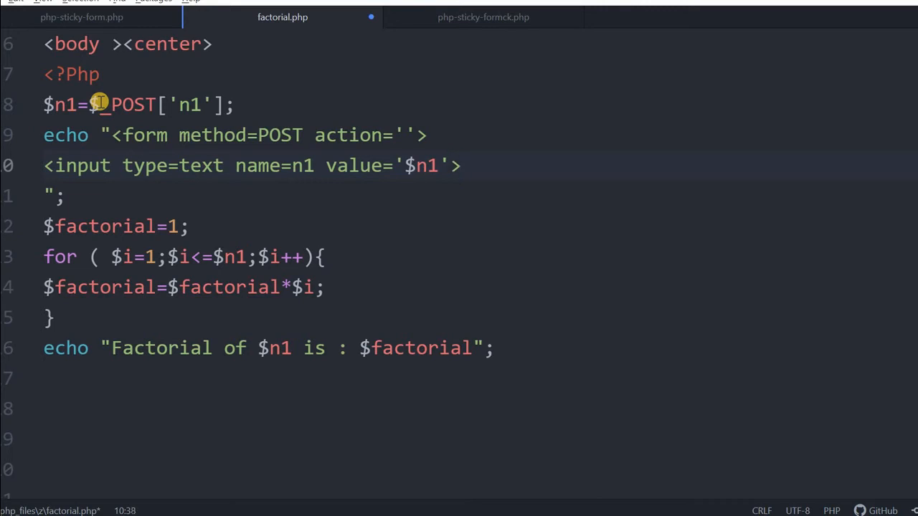
Step: Add a submit input with value 'Submit' after the n1 input
{"action": "left_click", "coordinate": [461, 166]}
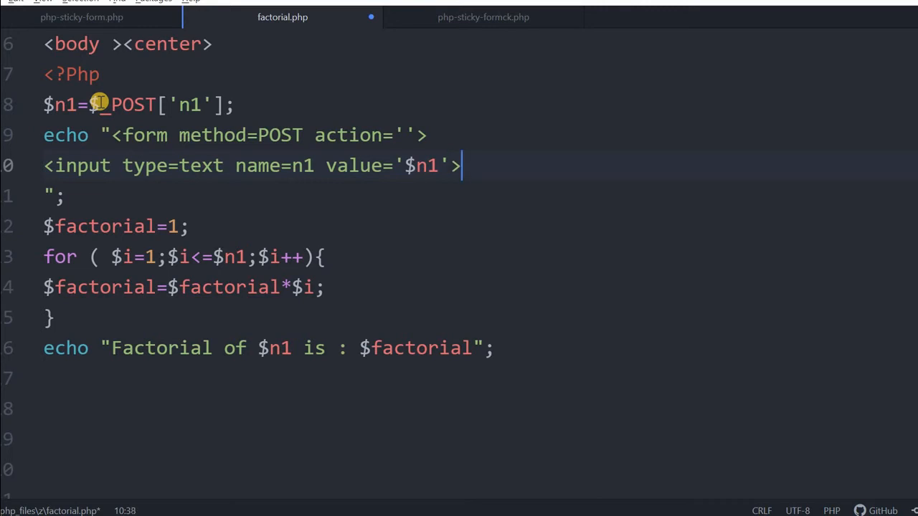
{"action": "type", "text": "<in"}
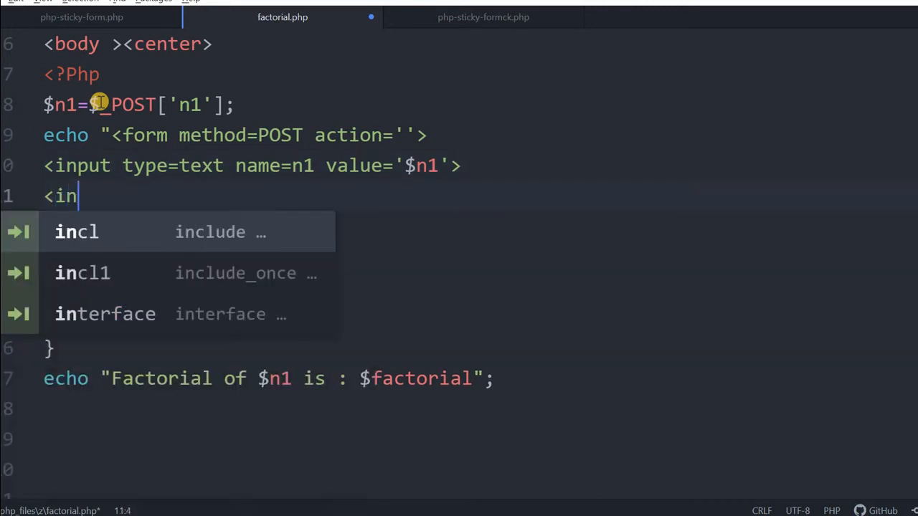
{"action": "type", "text": "put"}
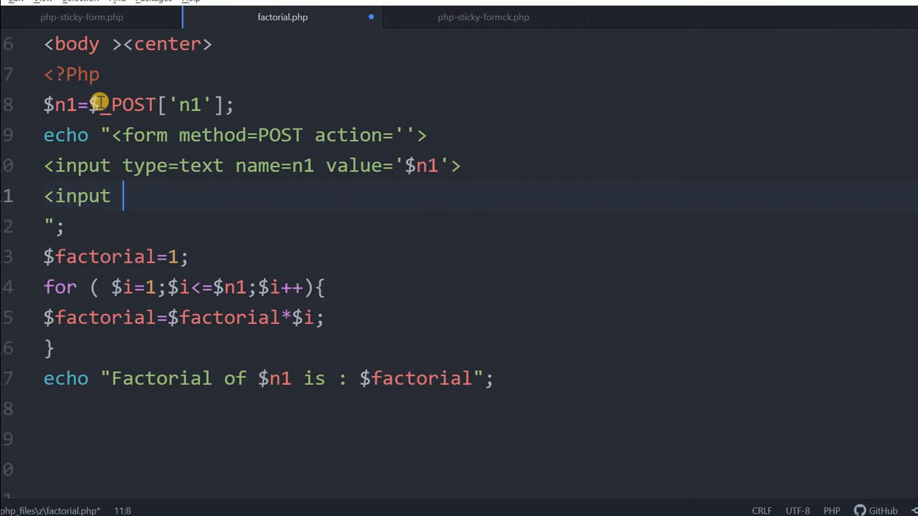
{"action": "type", "text": "type=Su"}
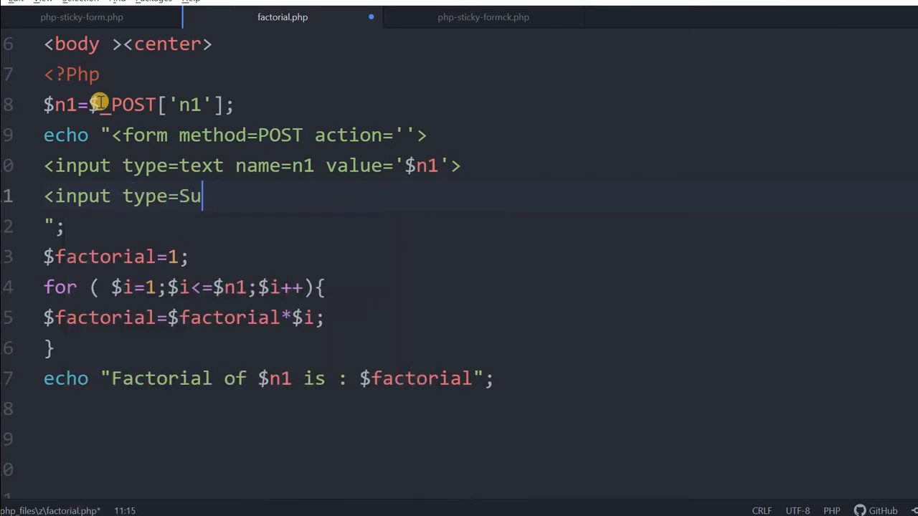
{"action": "type", "text": "bmit value"}
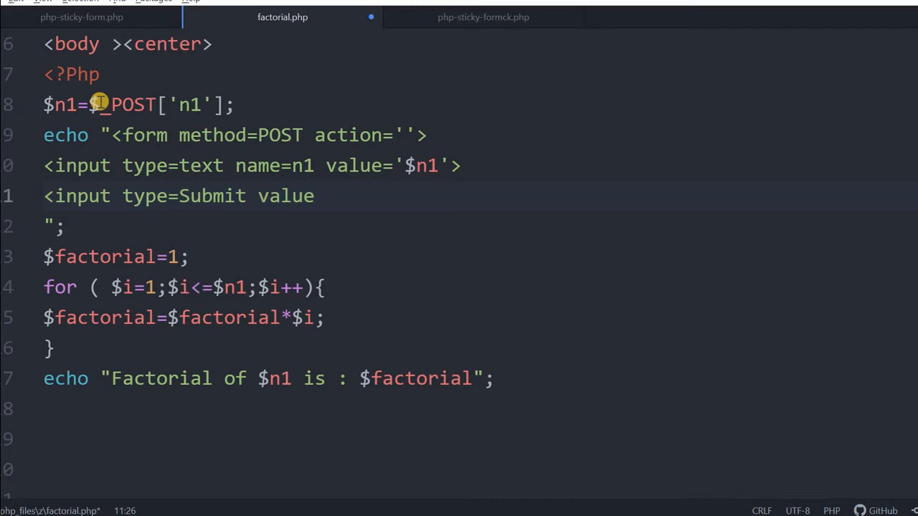
{"action": "type", "text": "='Sub'"}
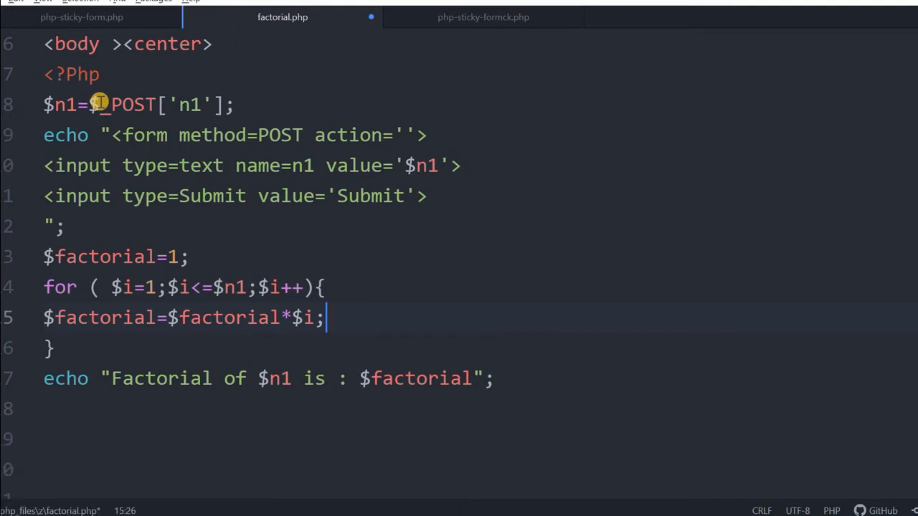
{"action": "left_click", "coordinate": [428, 379]}
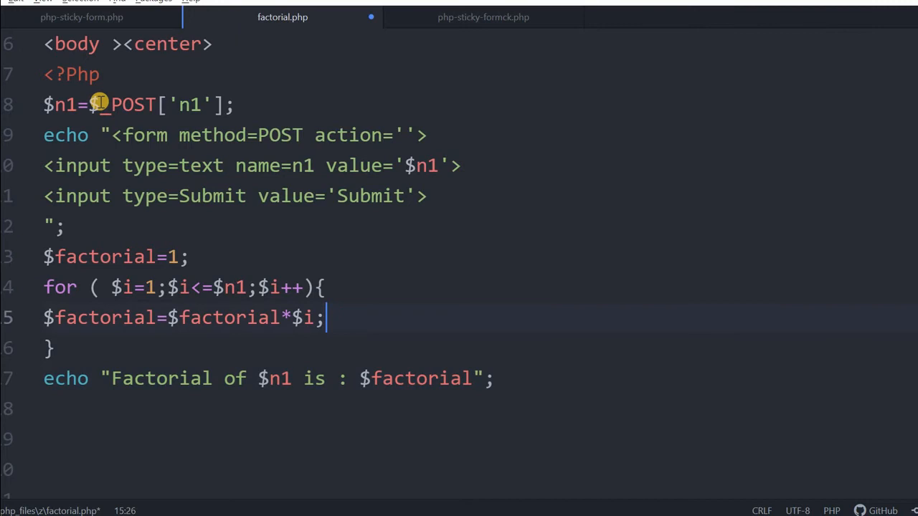
Step: Insert <br> before the Factorial echo text, save, and reload the page
{"action": "left_click", "coordinate": [63, 226]}
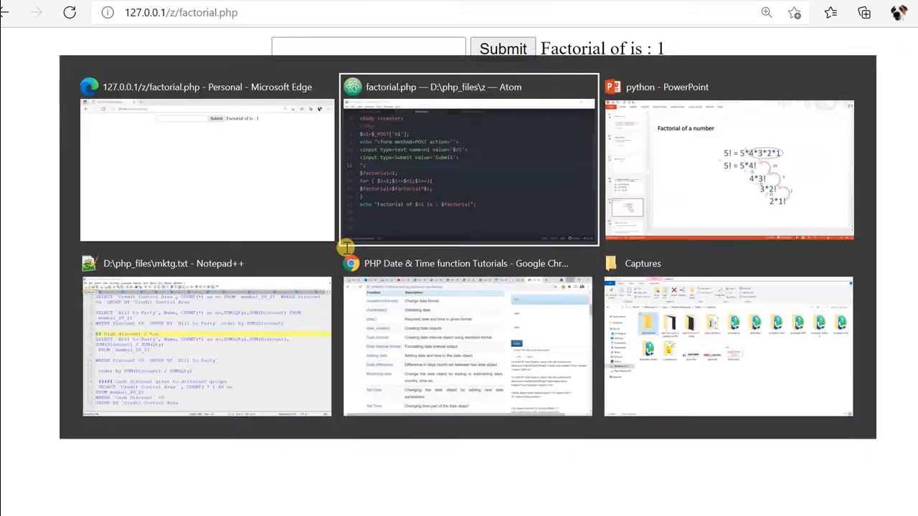
{"action": "left_click", "coordinate": [468, 162]}
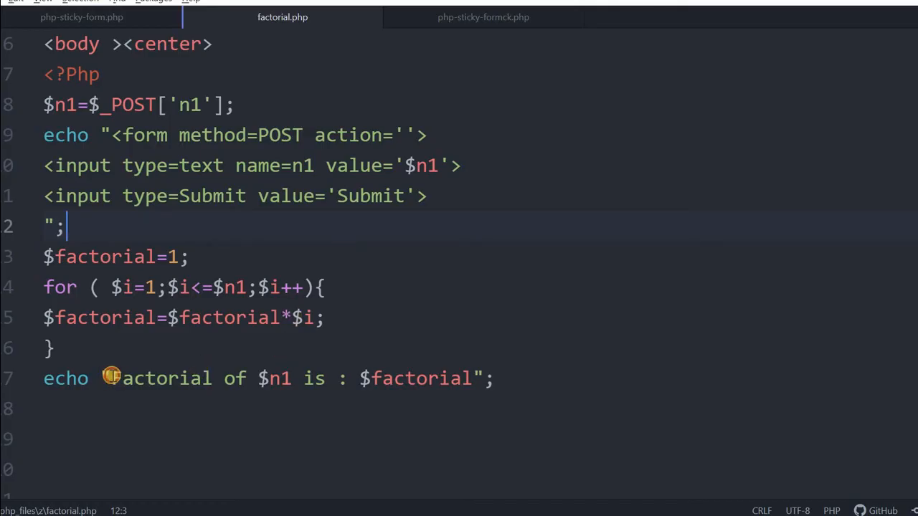
{"action": "type", "text": "<br>F"}
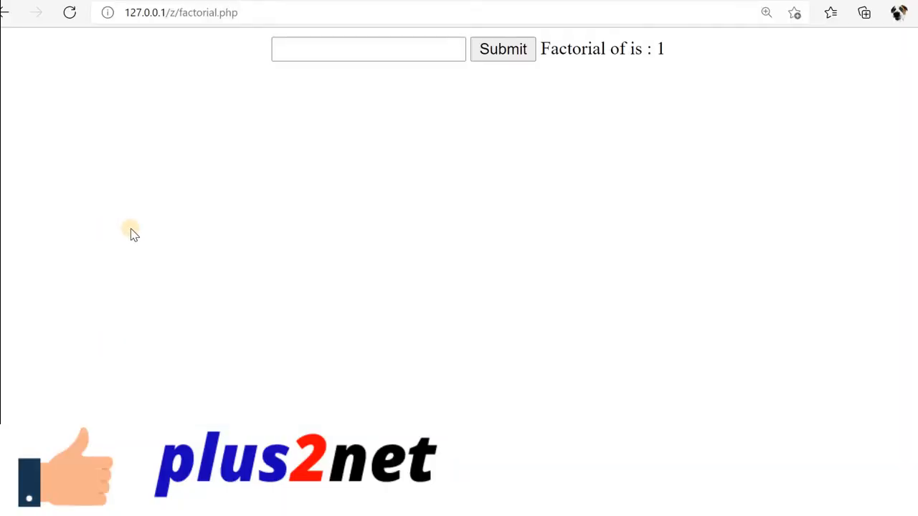
{"action": "left_click", "coordinate": [179, 12]}
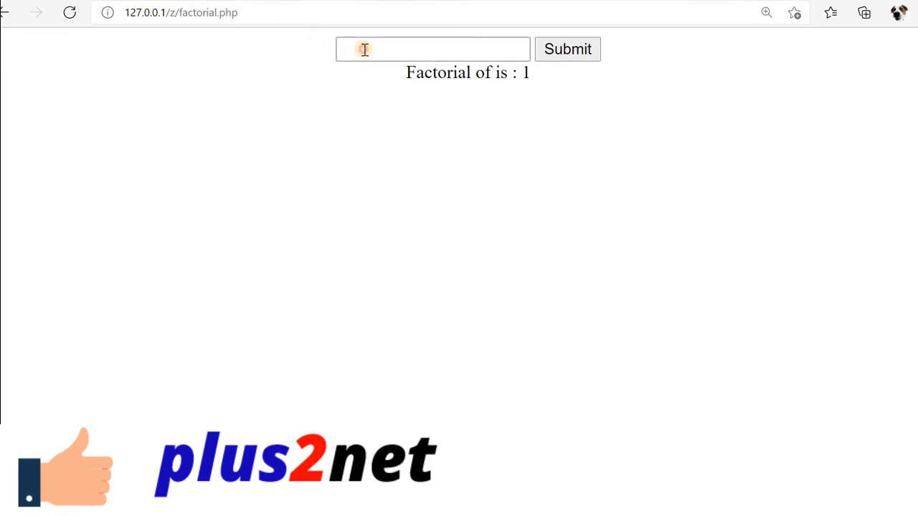
Step: Submit 5, then 6, then 7 in the form to check their factorials
{"action": "type", "text": "5"}
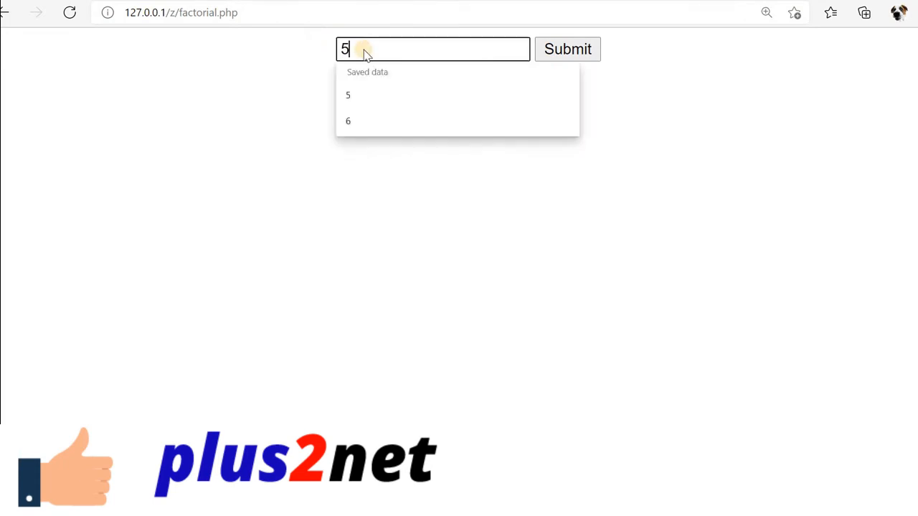
{"action": "left_click", "coordinate": [567, 48]}
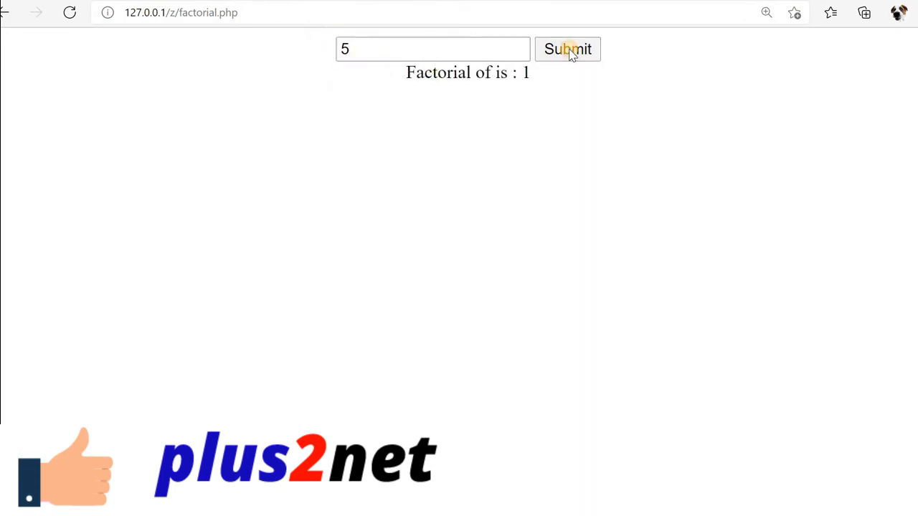
{"action": "left_click", "coordinate": [567, 48]}
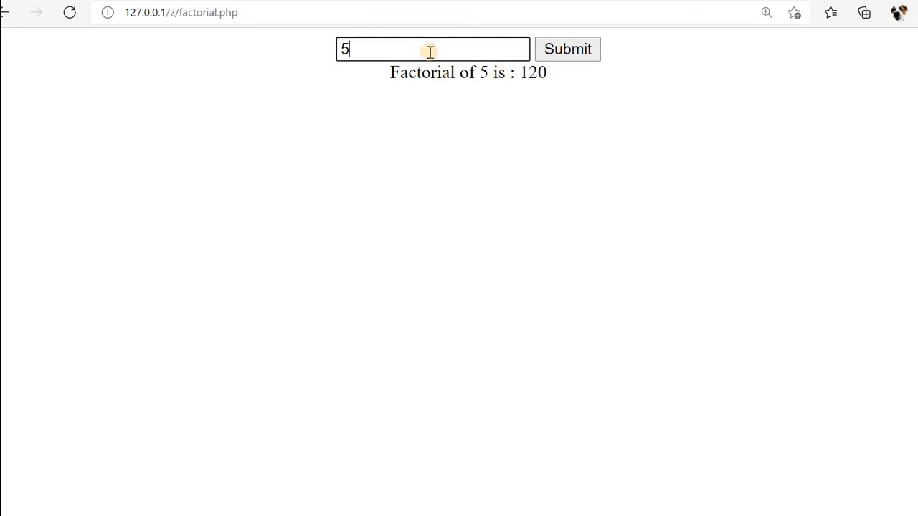
{"action": "type", "text": "6"}
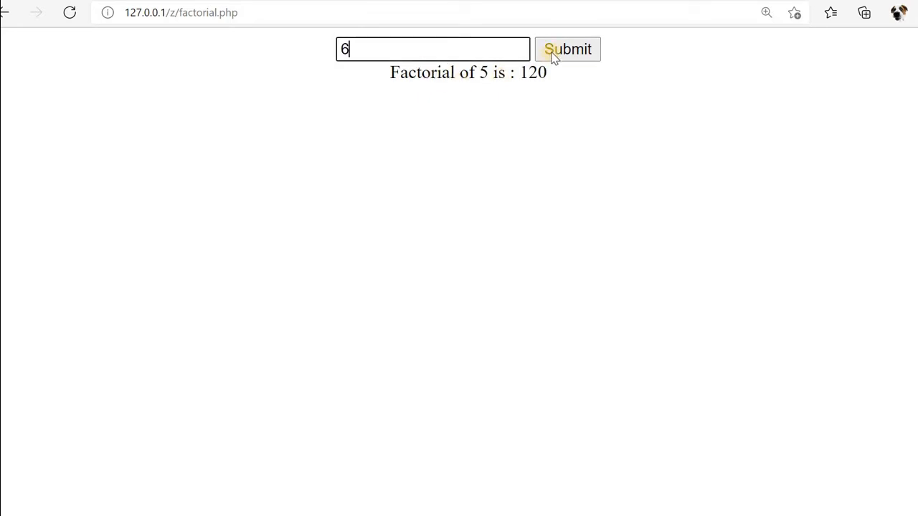
{"action": "left_click", "coordinate": [567, 49]}
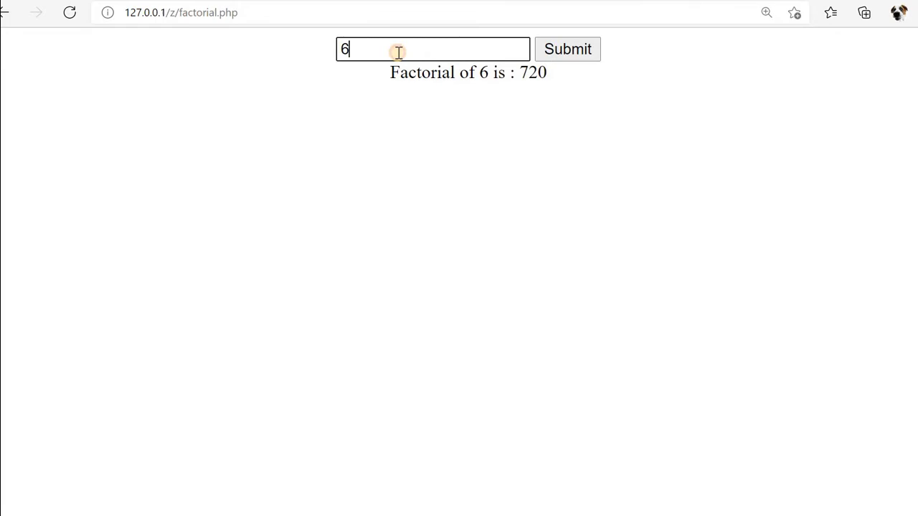
{"action": "type", "text": "7"}
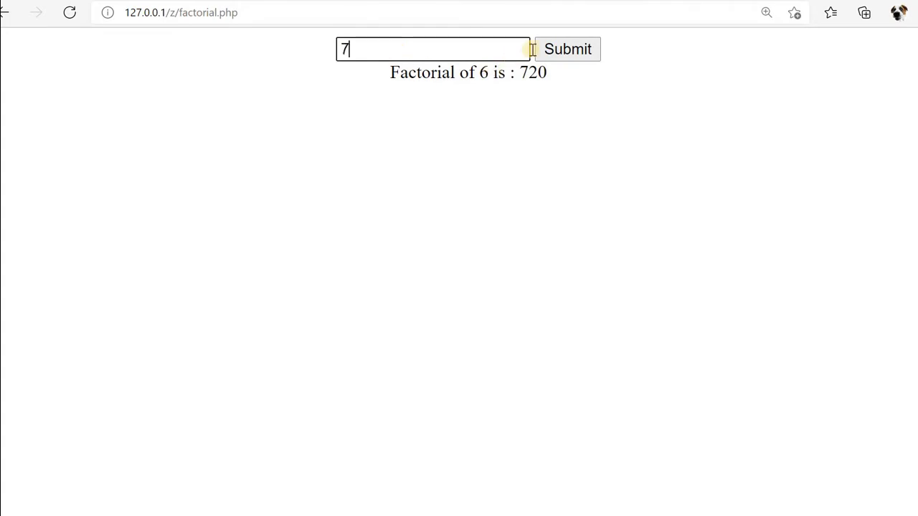
{"action": "left_click", "coordinate": [567, 49]}
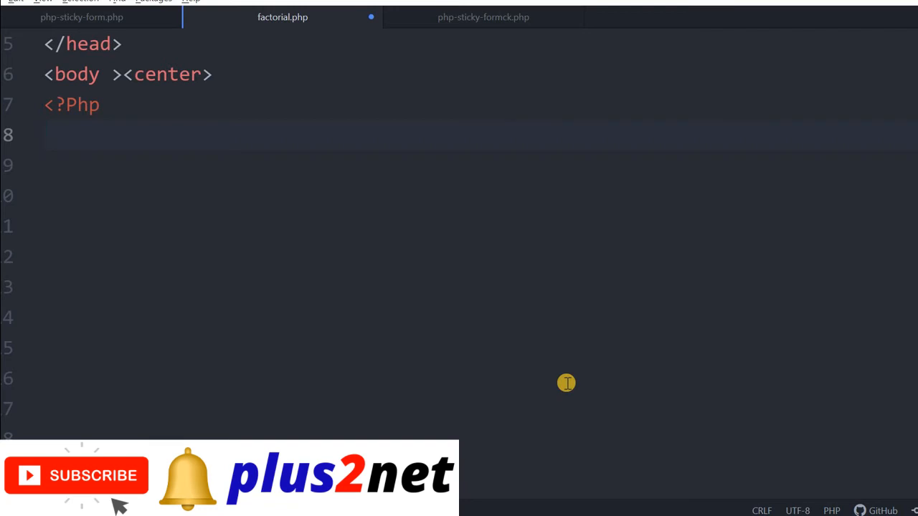
Step: Define function fact($n) containing an if($n<>1) block
{"action": "type", "text": "function"}
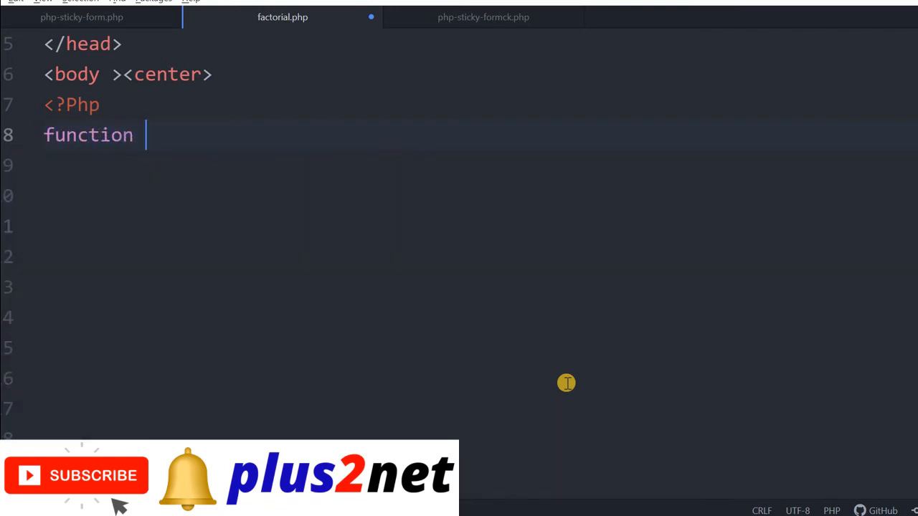
{"action": "type", "text": "fac"}
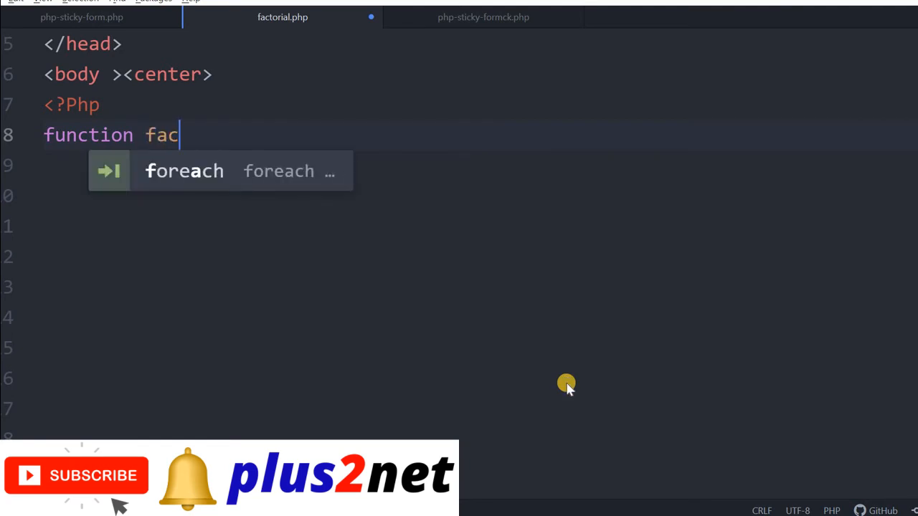
{"action": "type", "text": "t()"}
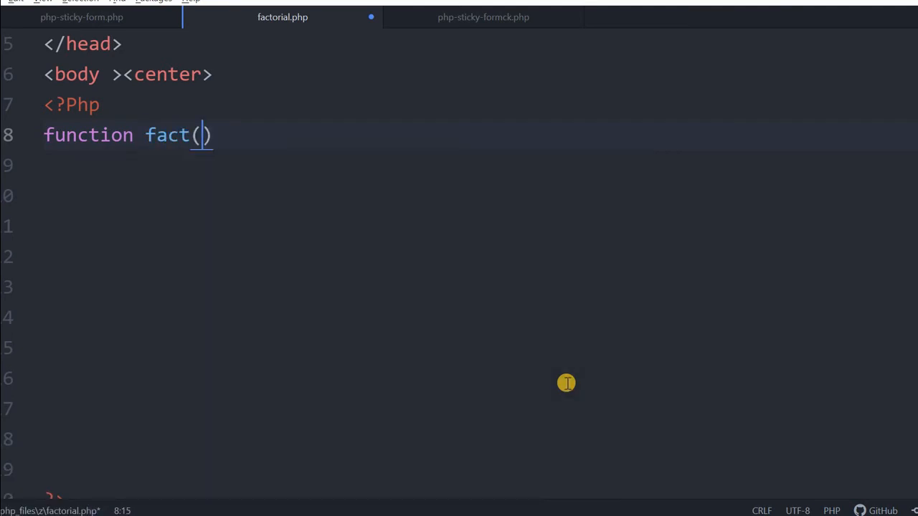
{"action": "type", "text": "$n"}
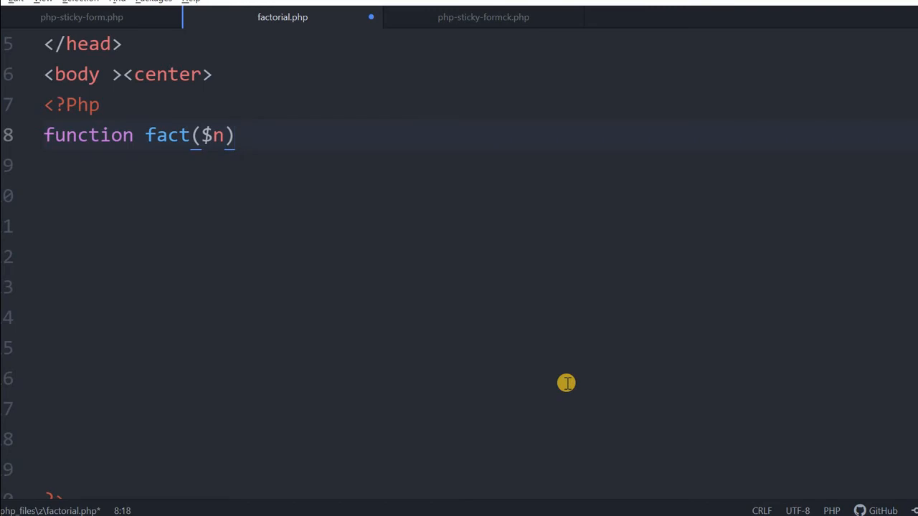
{"action": "type", "text": "{"}
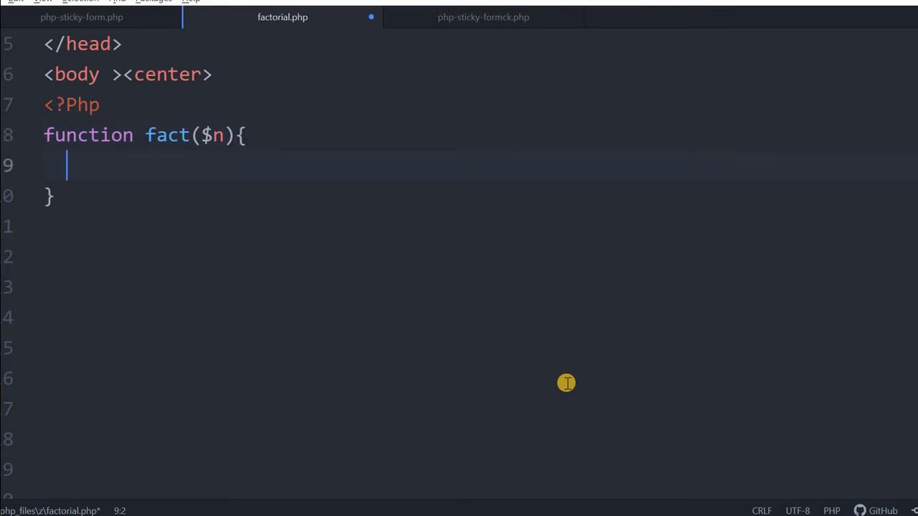
{"action": "type", "text": "if("}
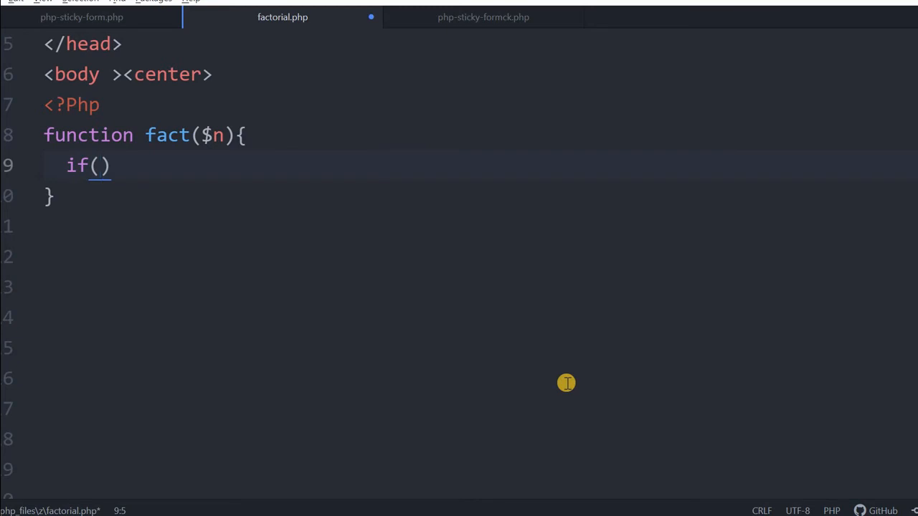
{"action": "type", "text": "$n<>"}
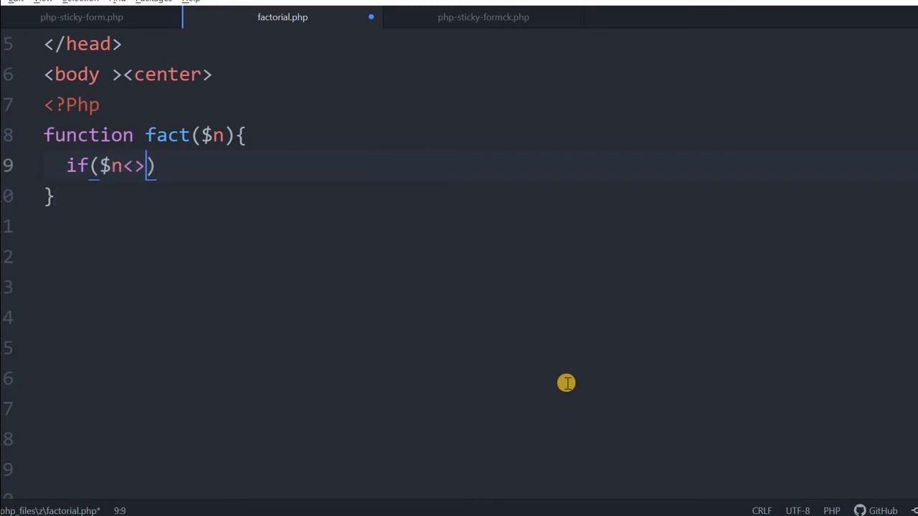
{"action": "type", "text": "1"}
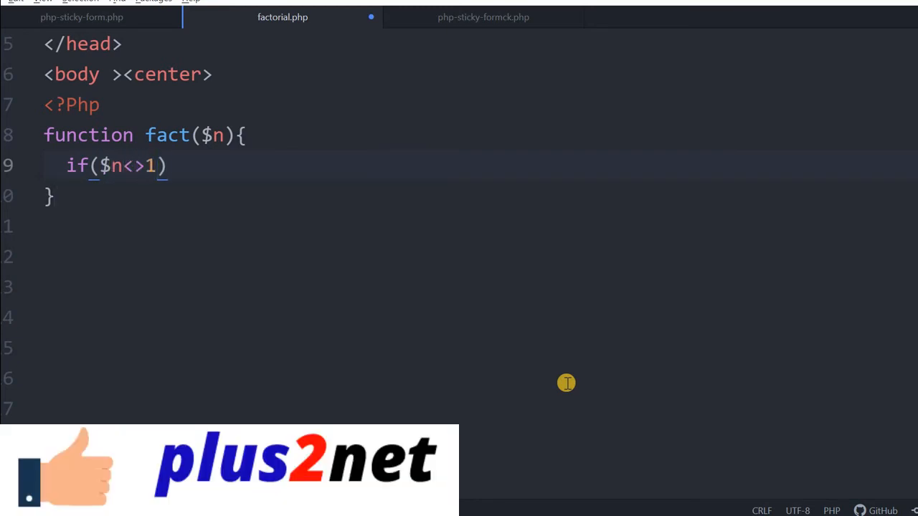
{"action": "type", "text": "{"}
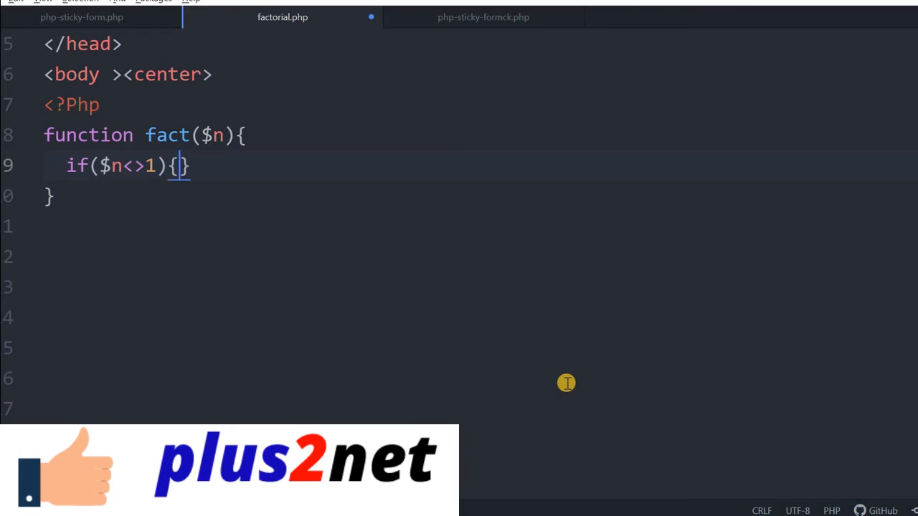
Step: Inside the if block, set factorial=$n*fact($n-1);
{"action": "key", "text": "enter"}
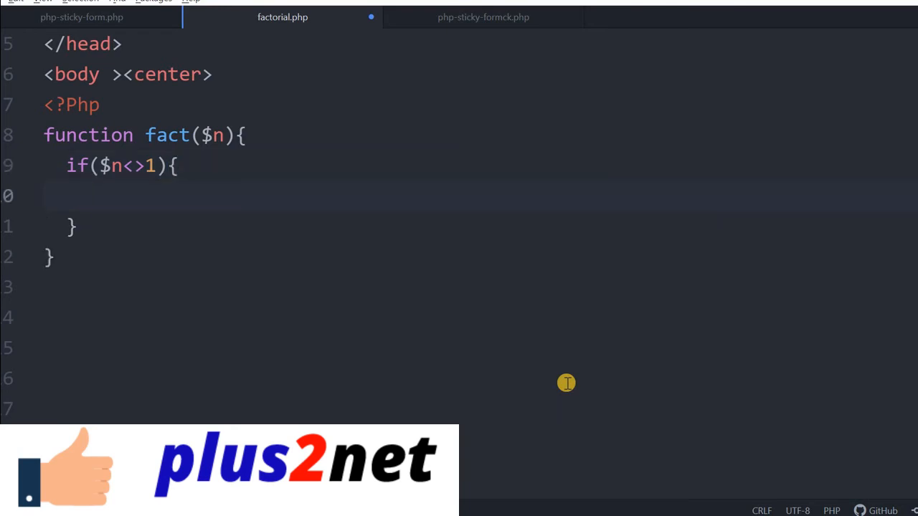
{"action": "type", "text": "factorai"}
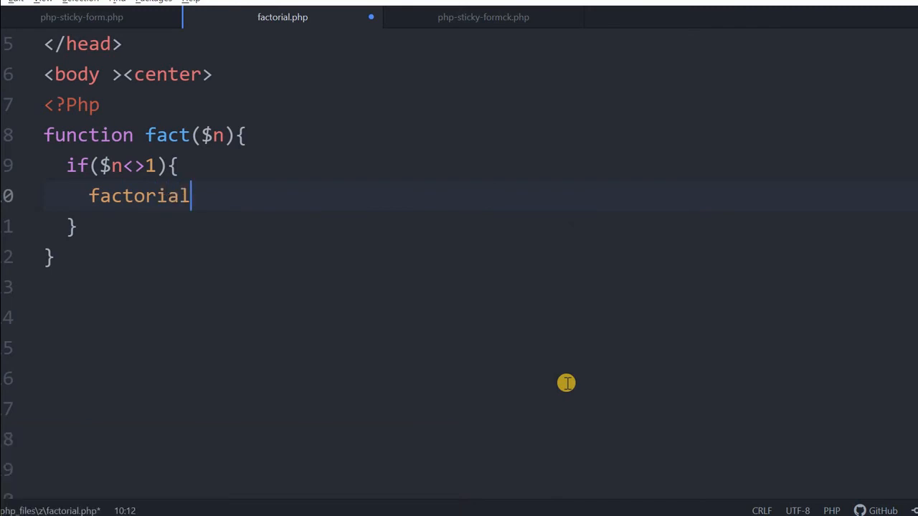
{"action": "type", "text": "=$n"}
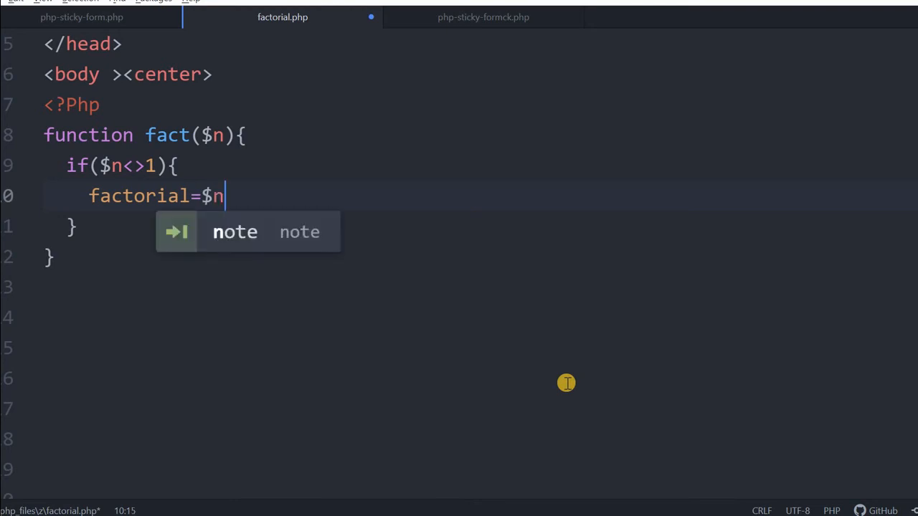
{"action": "type", "text": "*"}
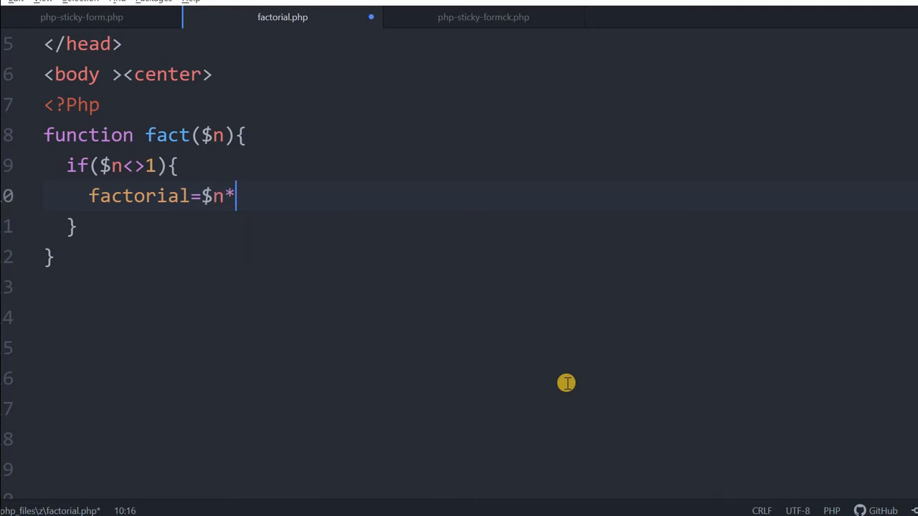
{"action": "type", "text": "fact"}
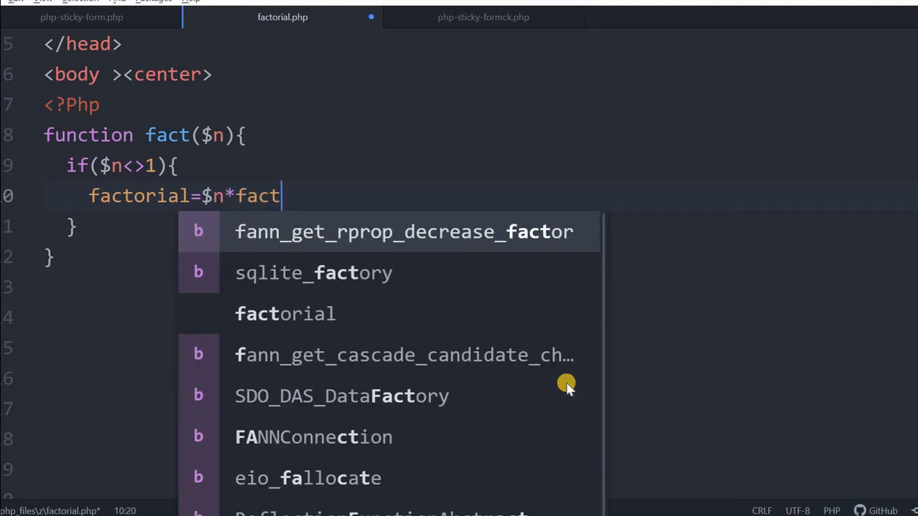
{"action": "type", "text": "()"}
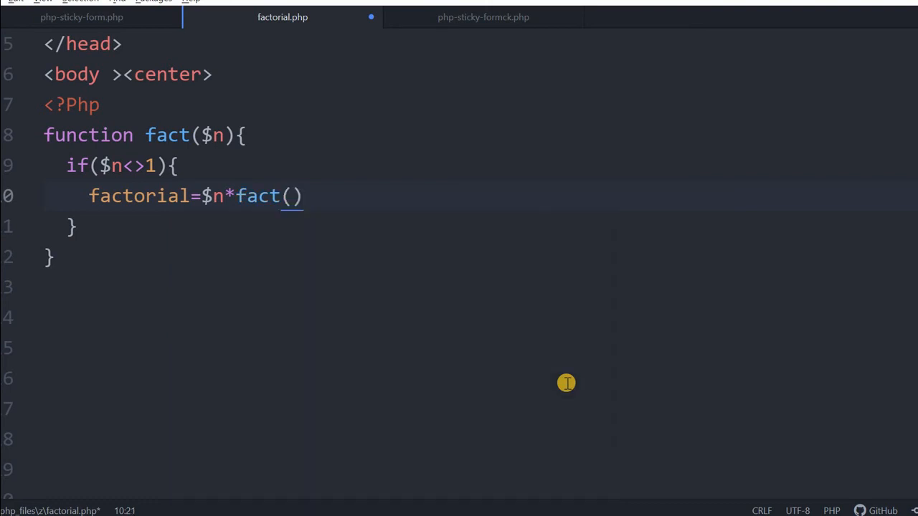
{"action": "type", "text": "$n-"}
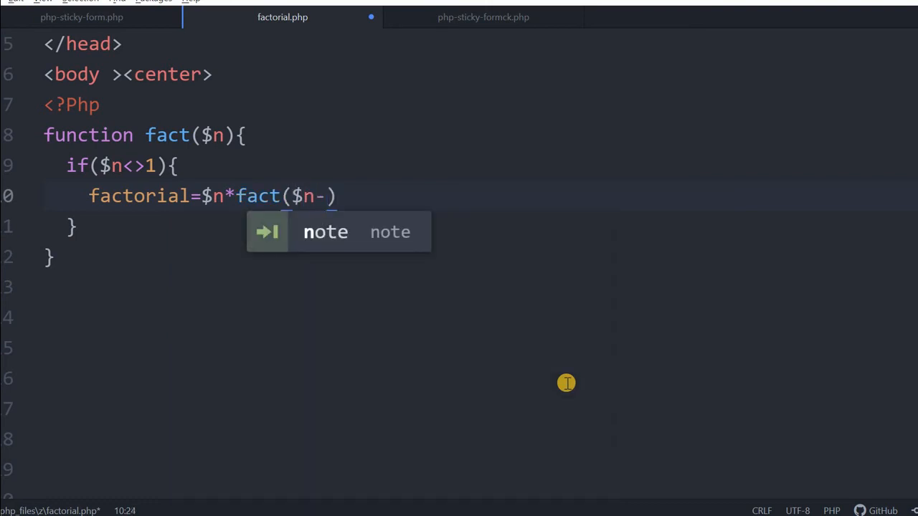
{"action": "type", "text": "1);"}
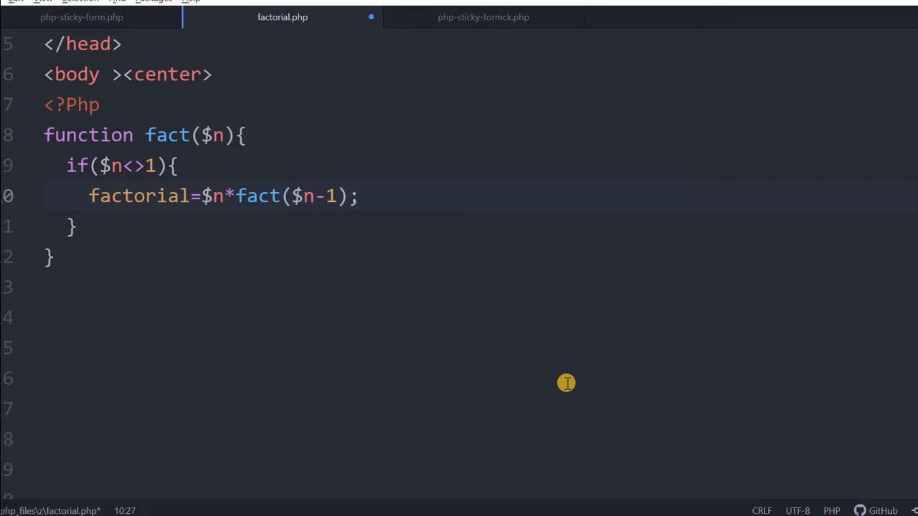
Step: Return $factorial in the if branch and add an else branch returning 1
{"action": "type", "text": "return"}
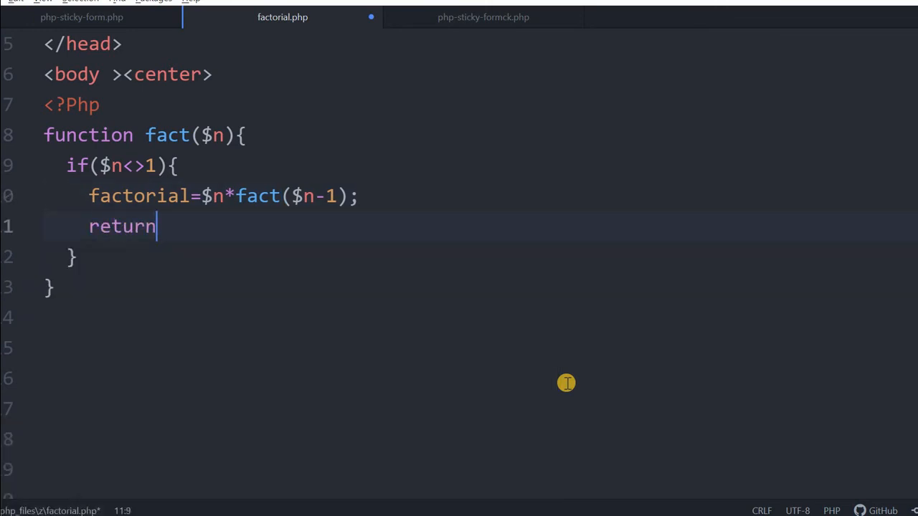
{"action": "type", "text": "$f"}
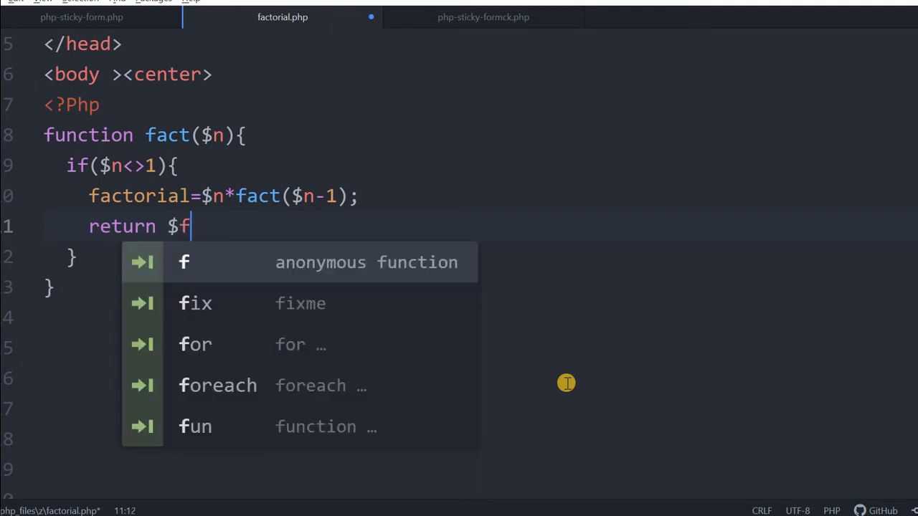
{"action": "type", "text": "actorial"}
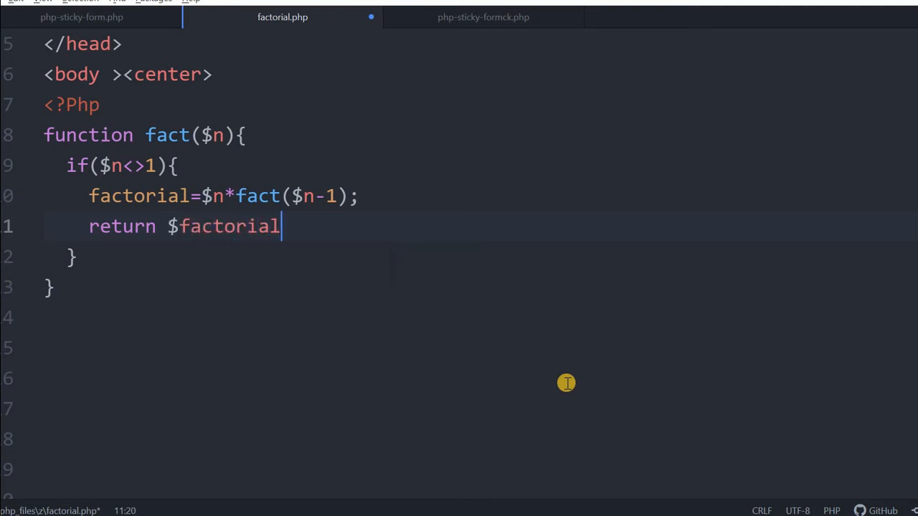
{"action": "type", "text": ";"}
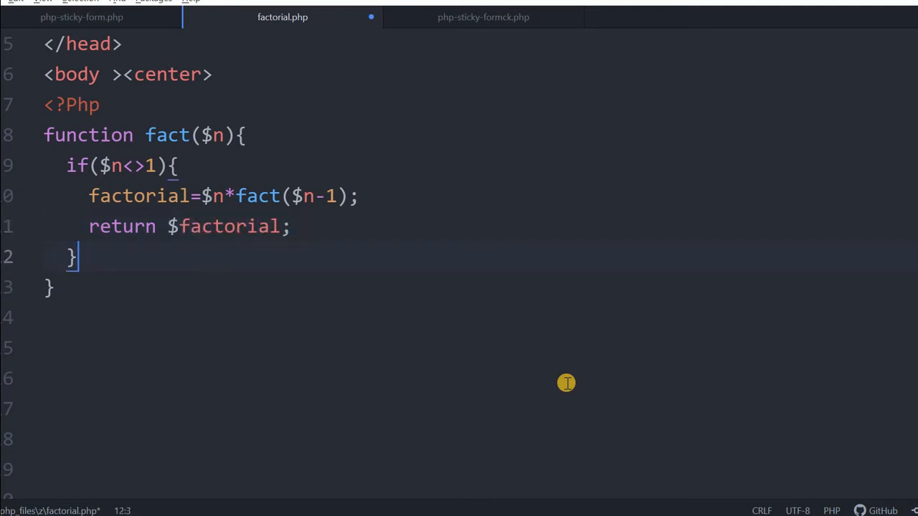
{"action": "type", "text": "else{"}
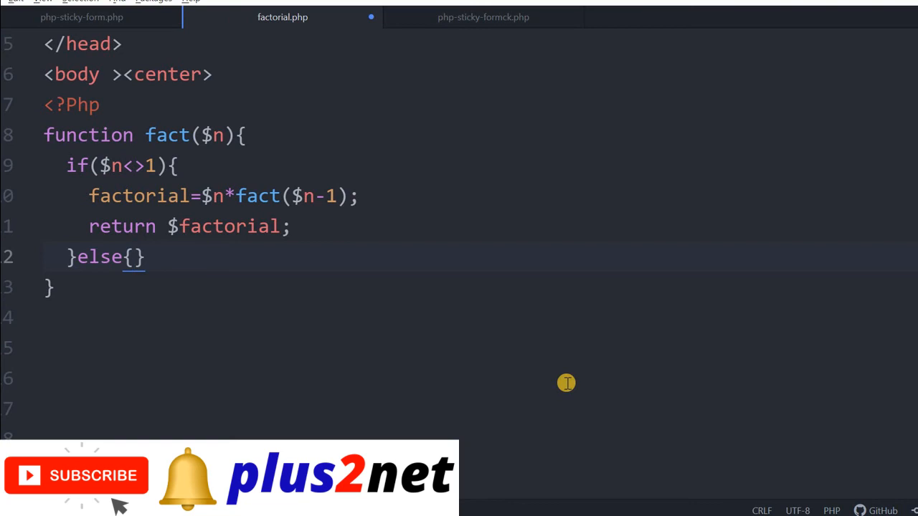
{"action": "type", "text": "return 1;"}
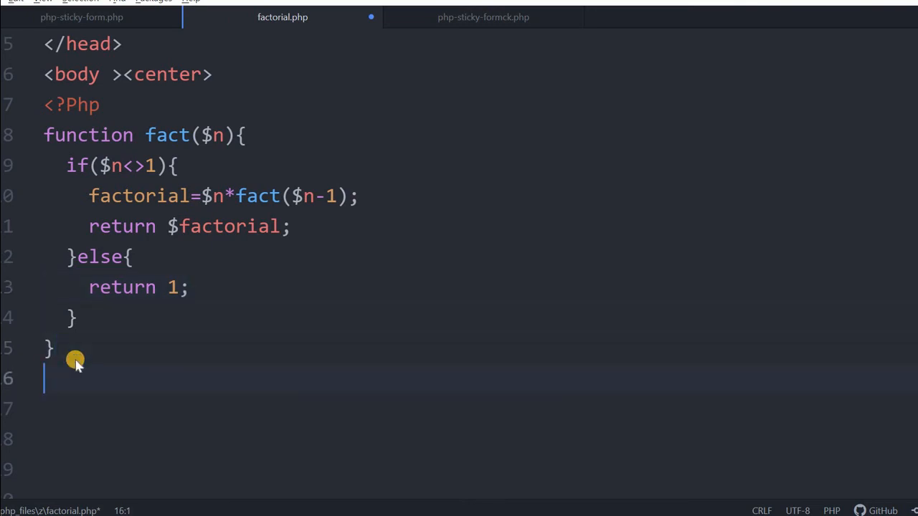
Step: Type echo "Factorial of 6 :".fact(6); below the fact() function
{"action": "type", "text": "echo"}
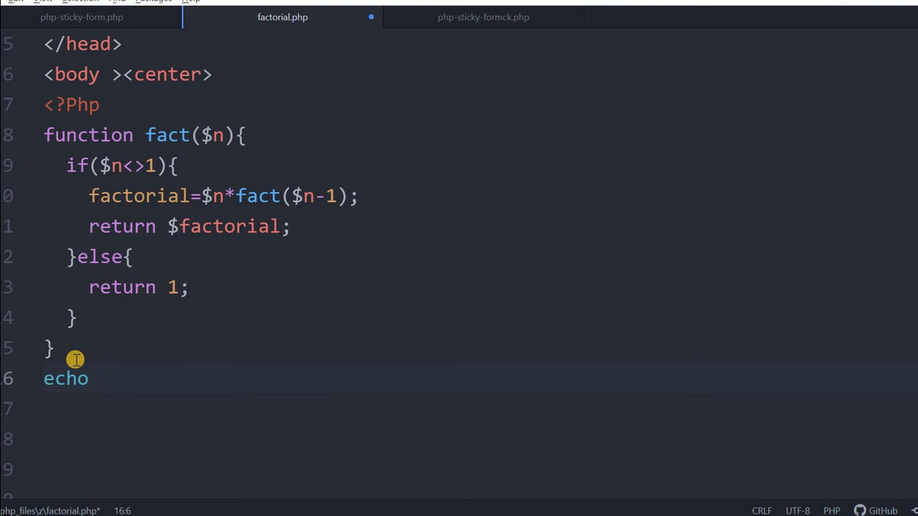
{"action": "type", "text": "\"Fact\""}
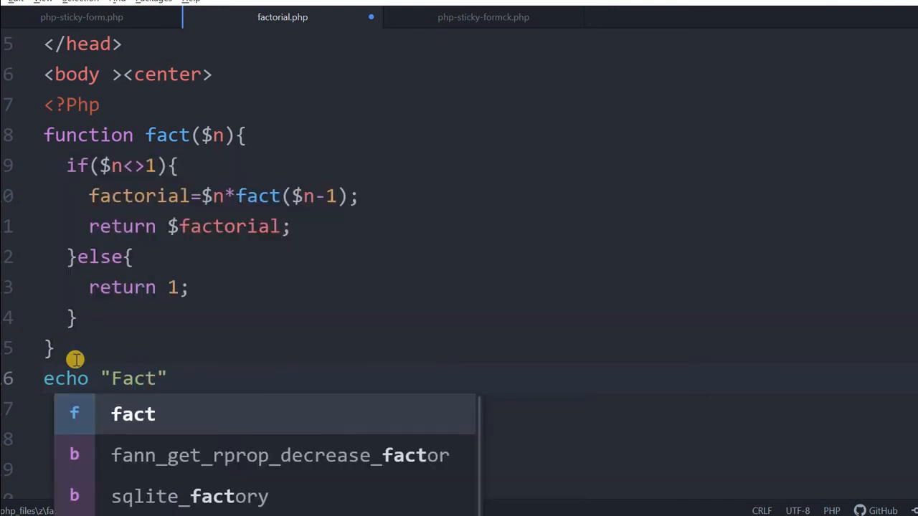
{"action": "type", "text": "orial of"}
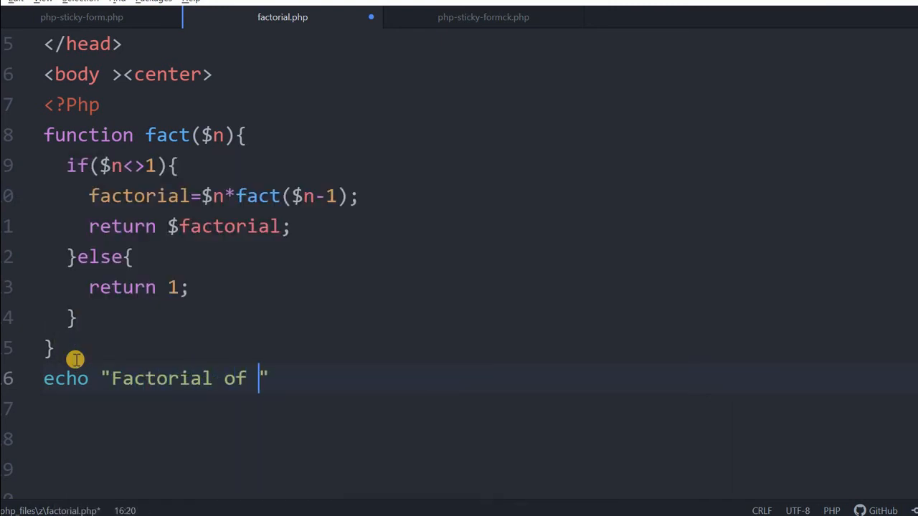
{"action": "type", "text": "6"}
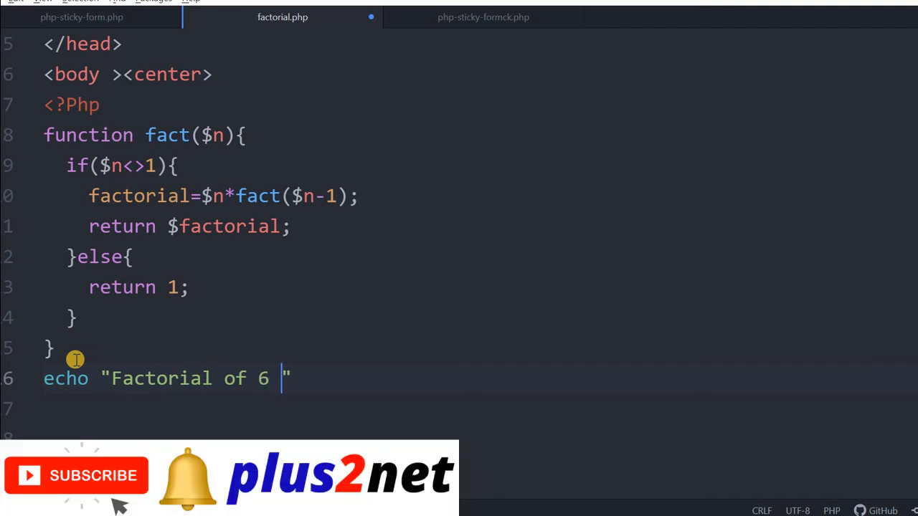
{"action": "type", "text": ":"}
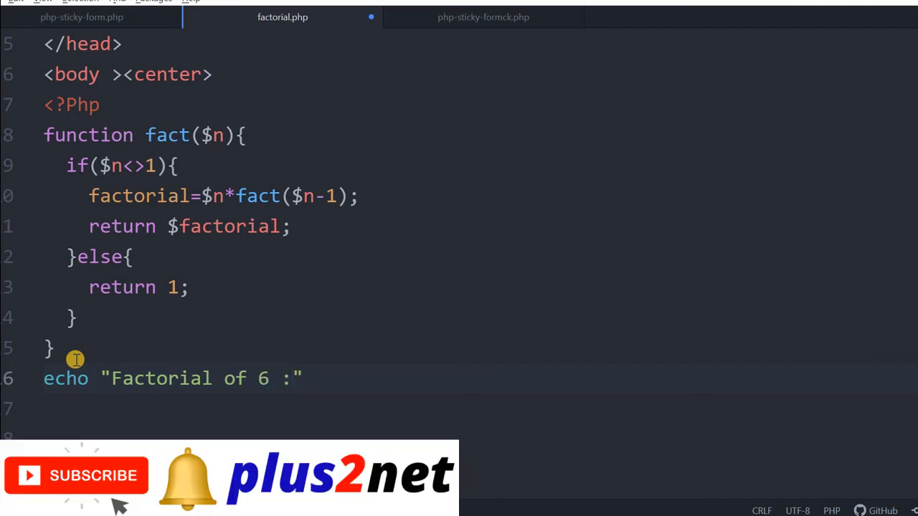
{"action": "type", "text": ".fac"}
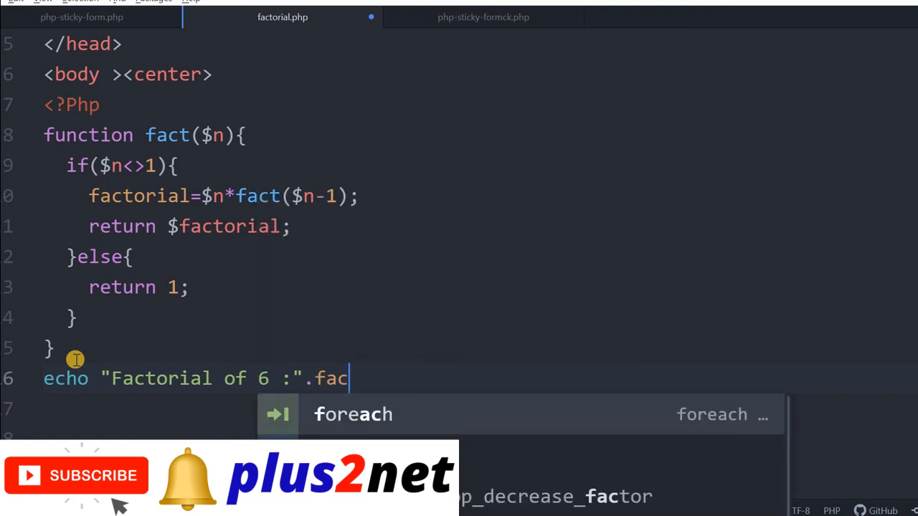
{"action": "type", "text": "t(6)"}
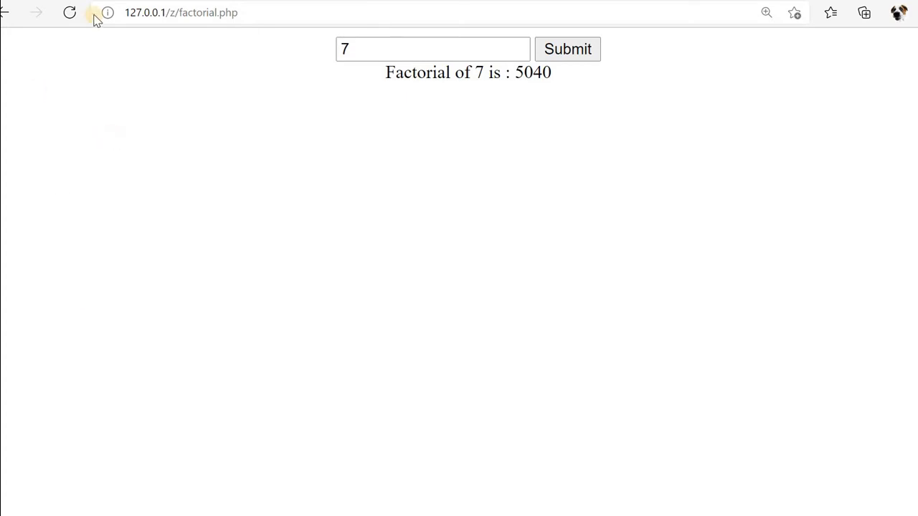
Step: Reload factorial.php in Edge to see the line 10 parse error, then return to Atom
{"action": "left_click", "coordinate": [181, 12]}
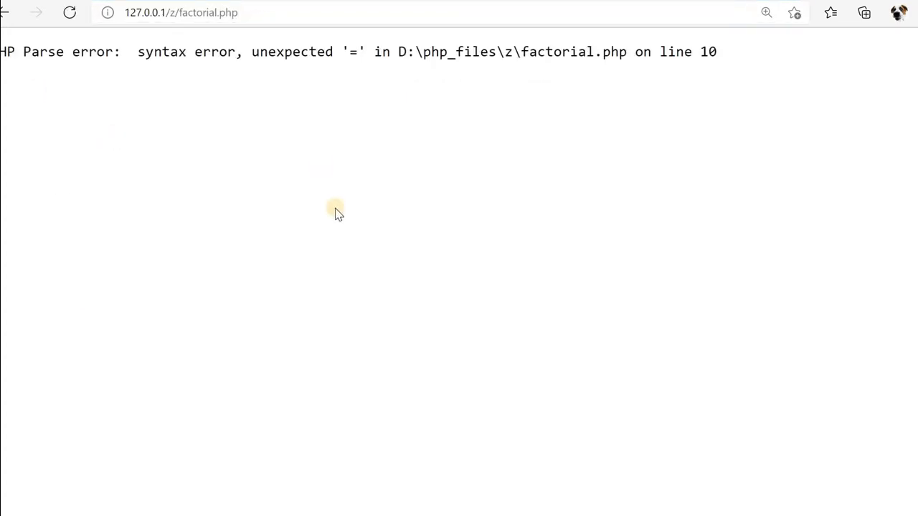
{"action": "mouse_move", "coordinate": [338, 218]}
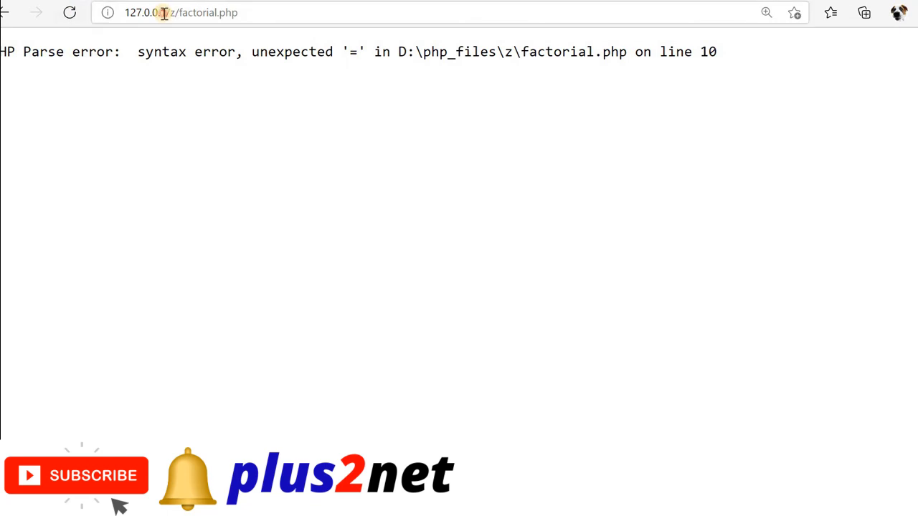
{"action": "left_click", "coordinate": [70, 13]}
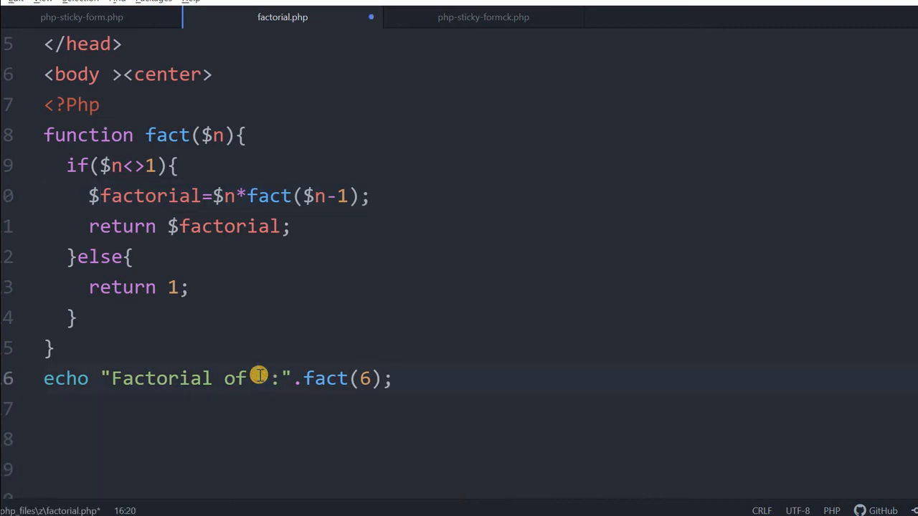
Step: Change the echo line's fact(6) call to fact(8)
{"action": "key", "text": "Backspace"}
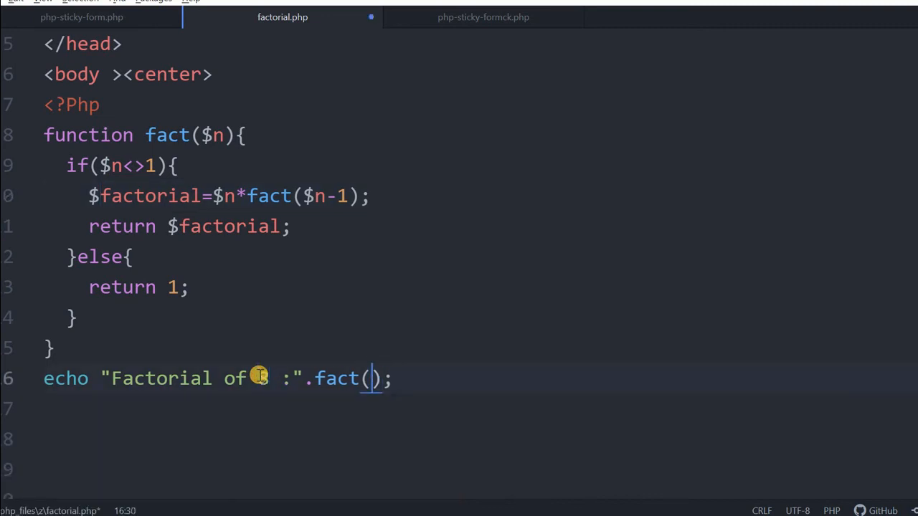
{"action": "type", "text": "8"}
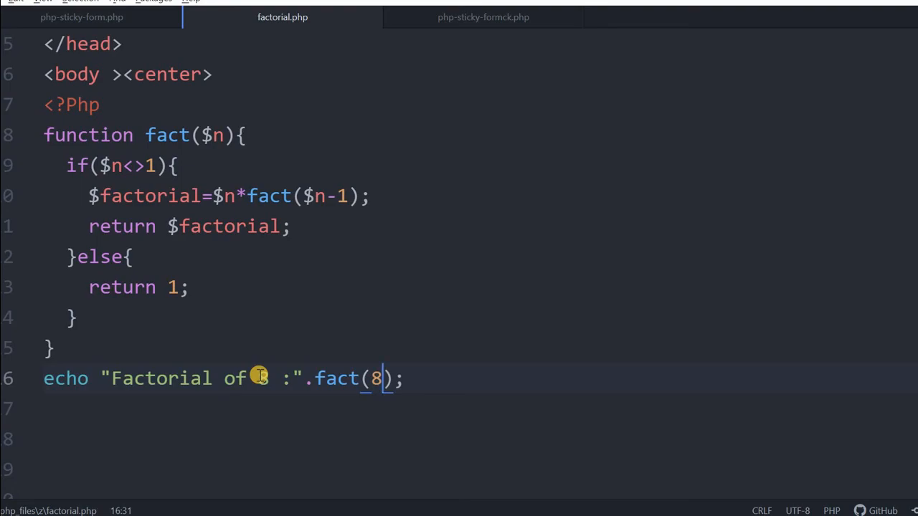